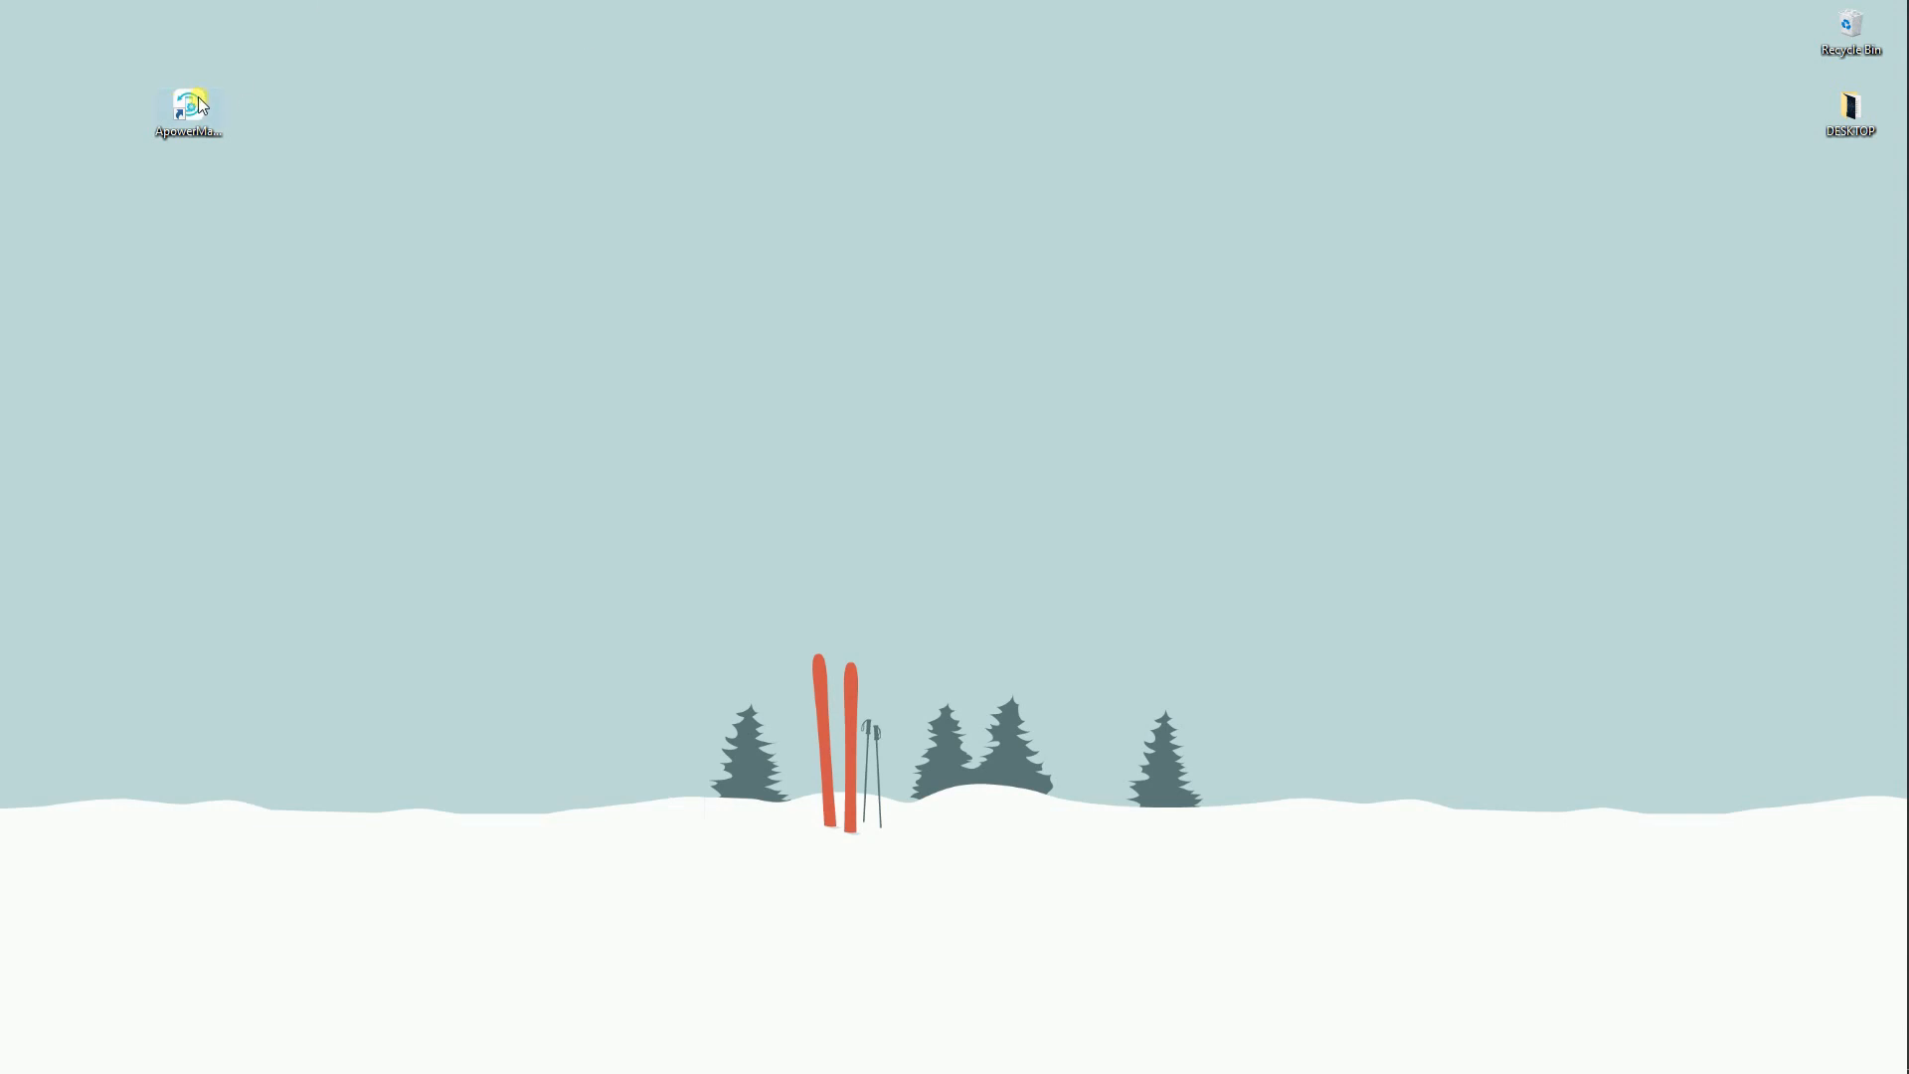
Launch ApowerManager from its desktop icon and let the iPhone connect on My Device
double_click(188, 108)
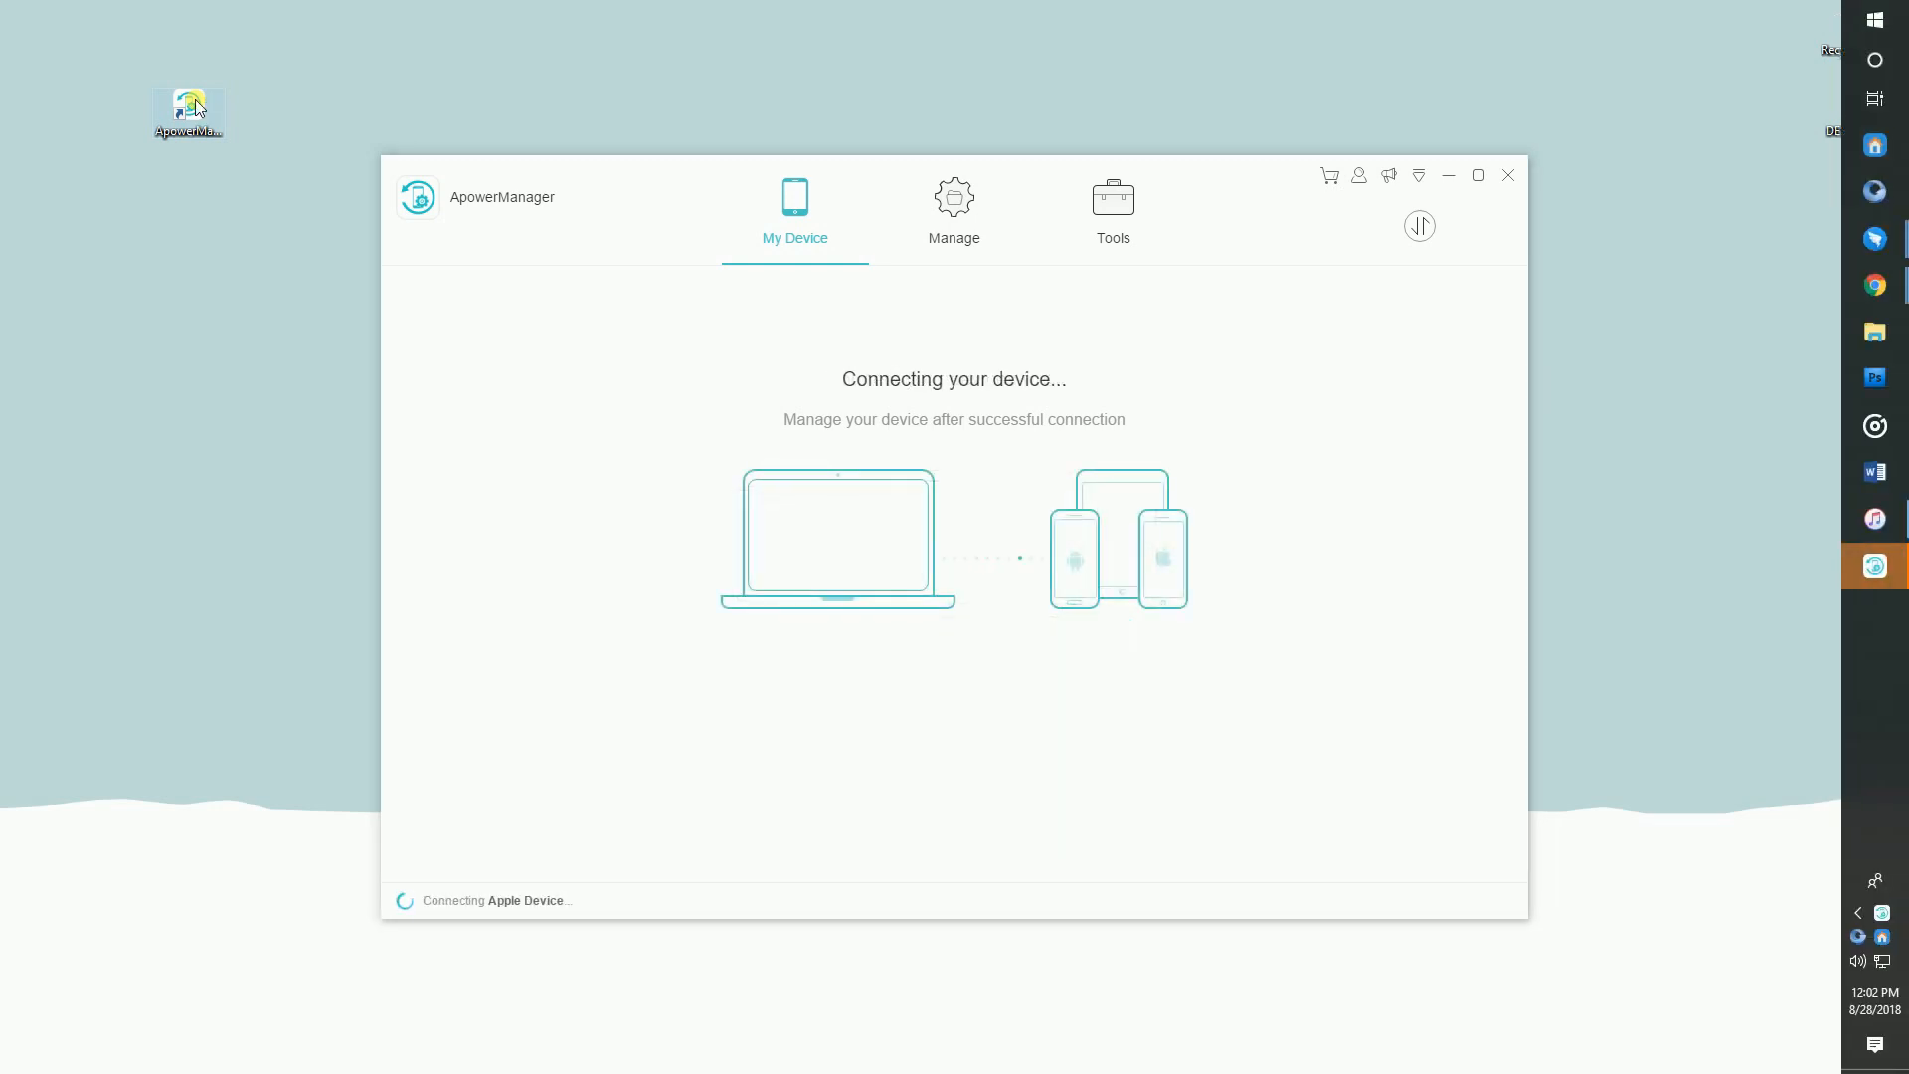
mouse_move(232, 106)
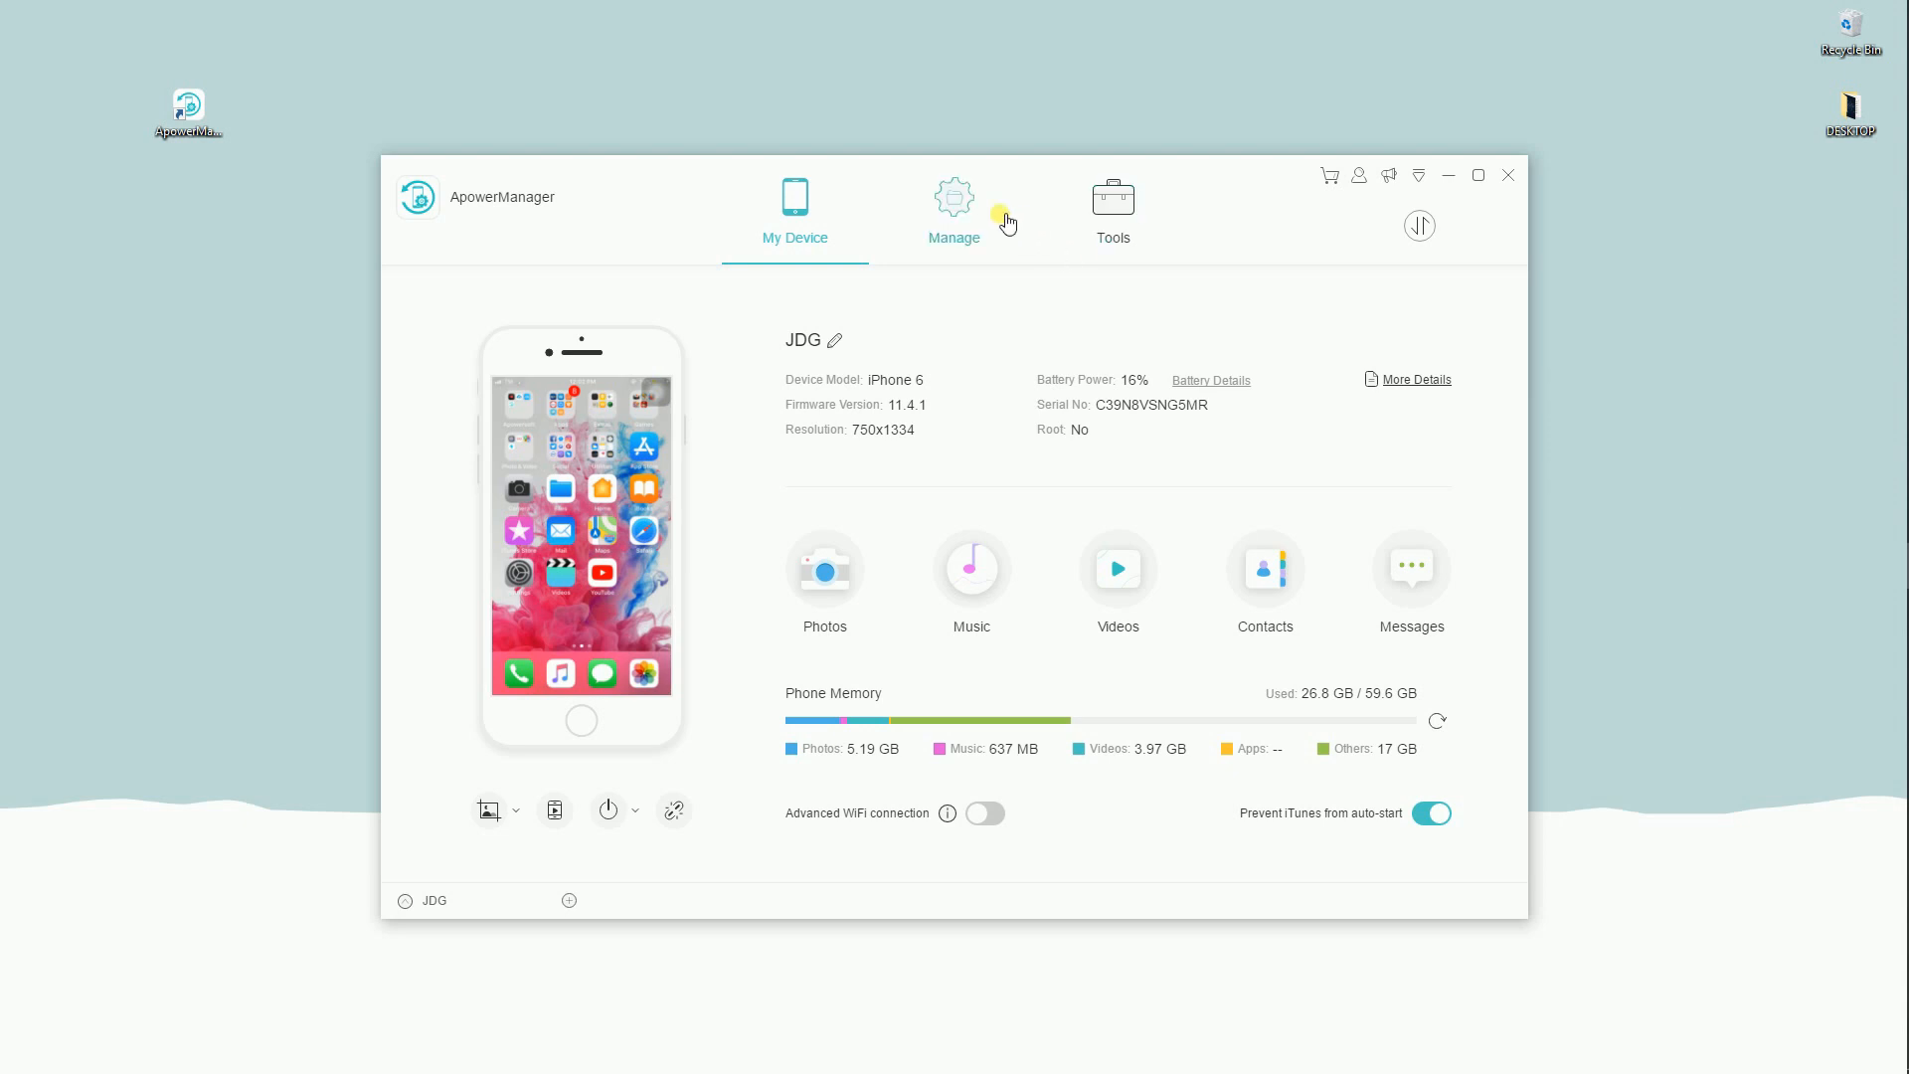
Under Manage > Books > PDF, choose Import File and pick a PDF book
left_click(954, 206)
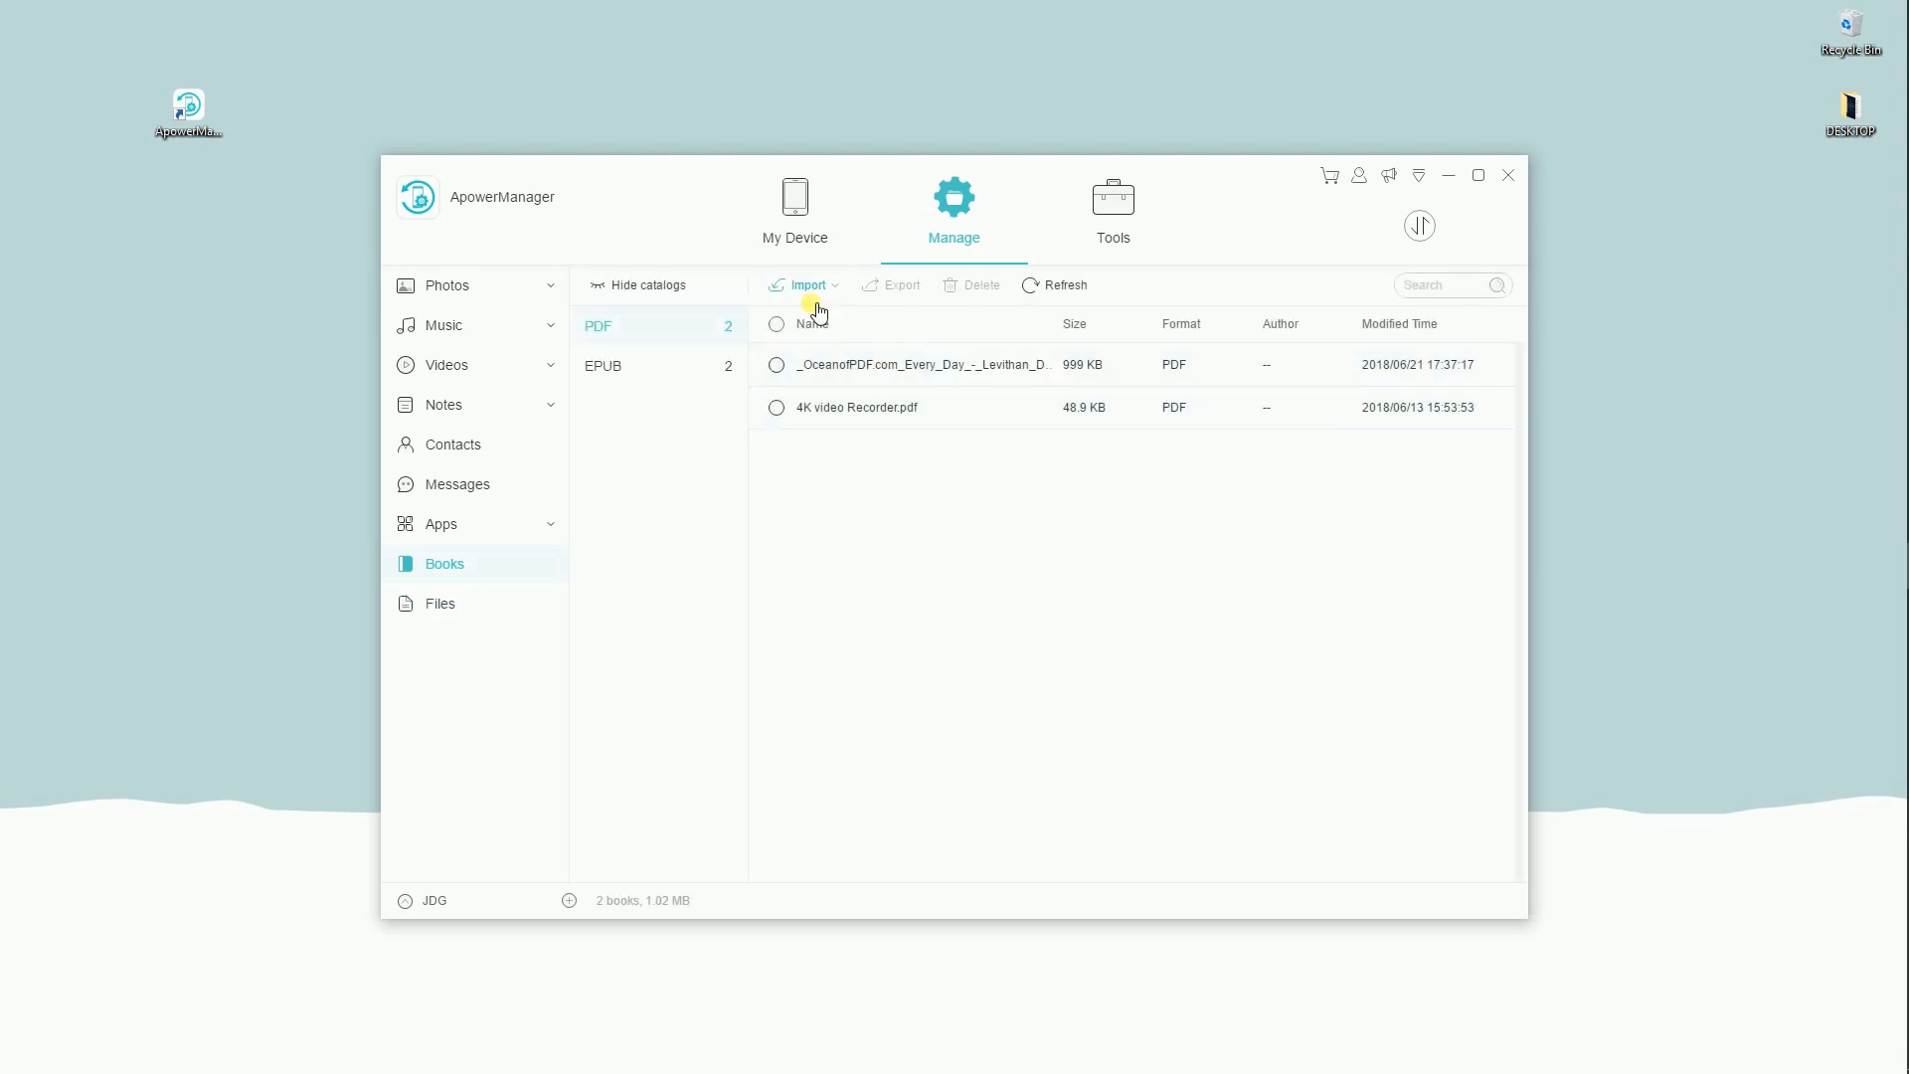
left_click(807, 285)
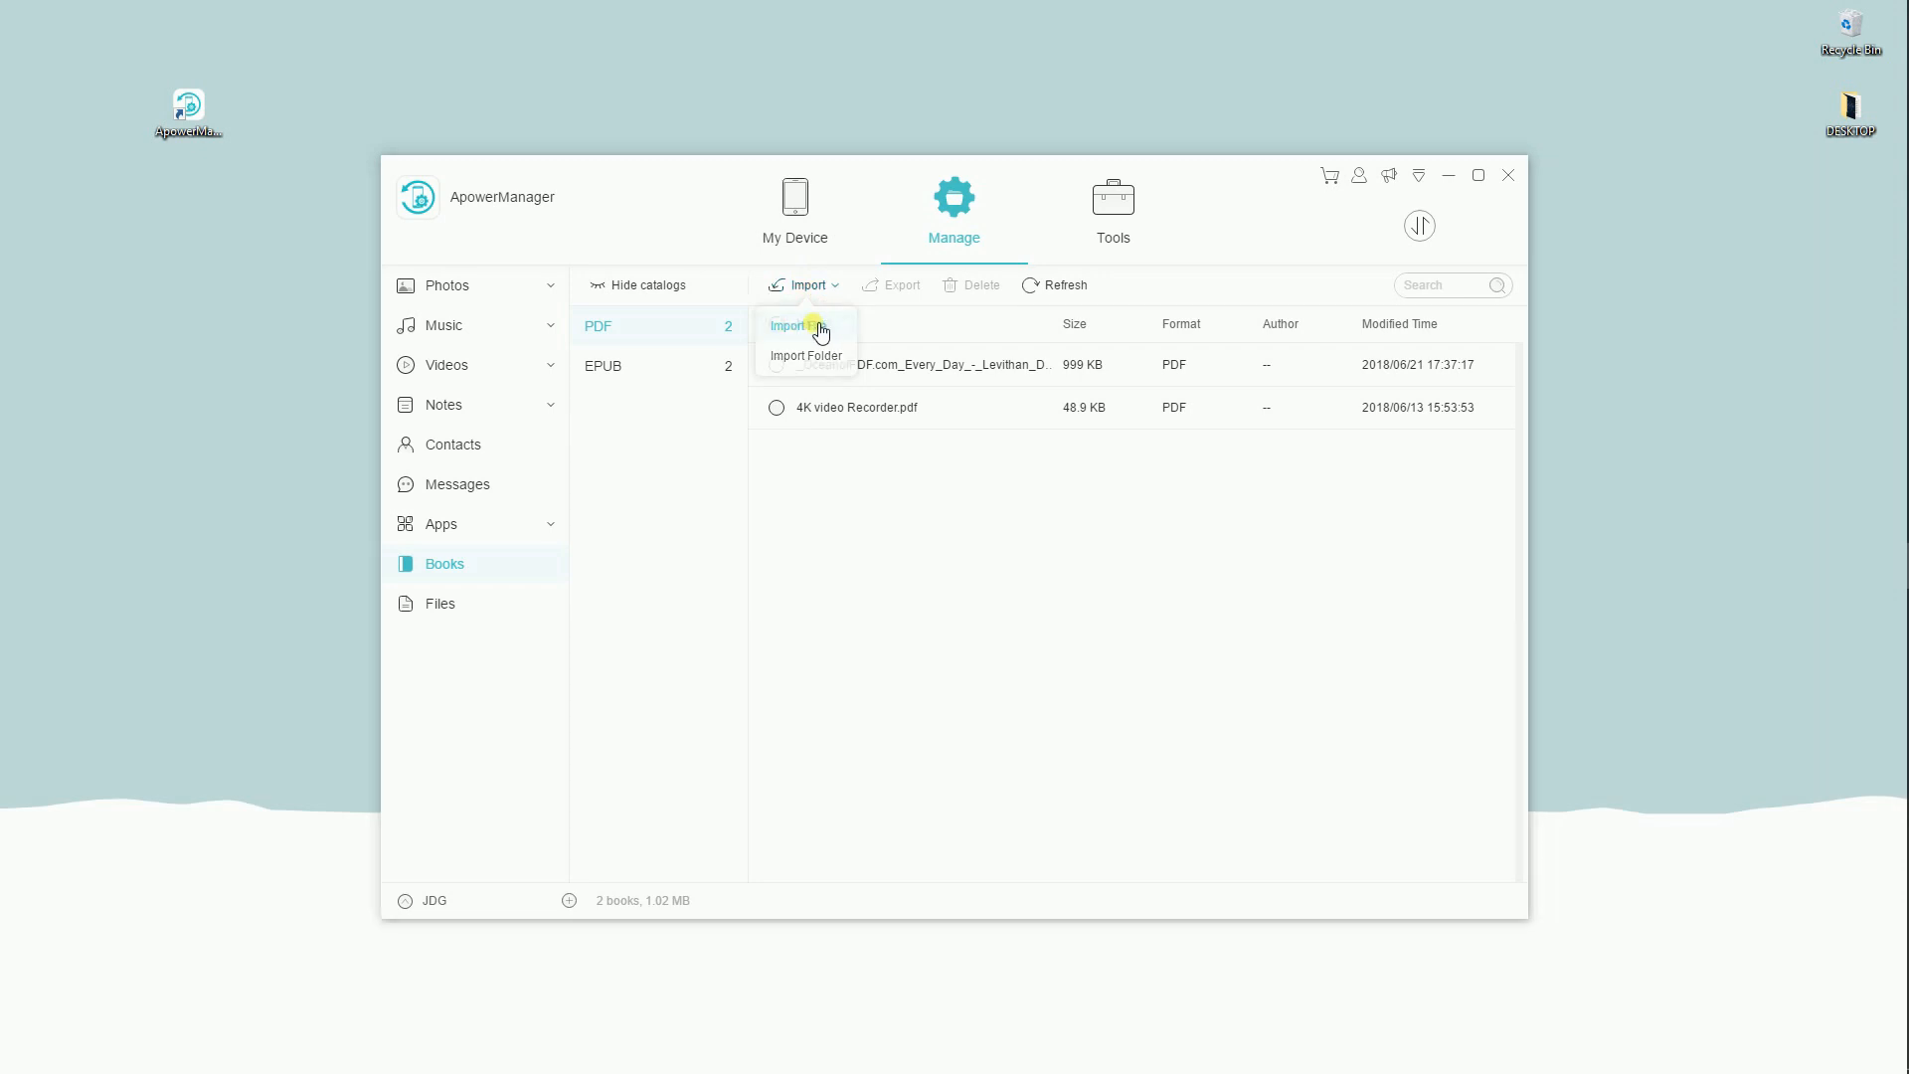
left_click(789, 327)
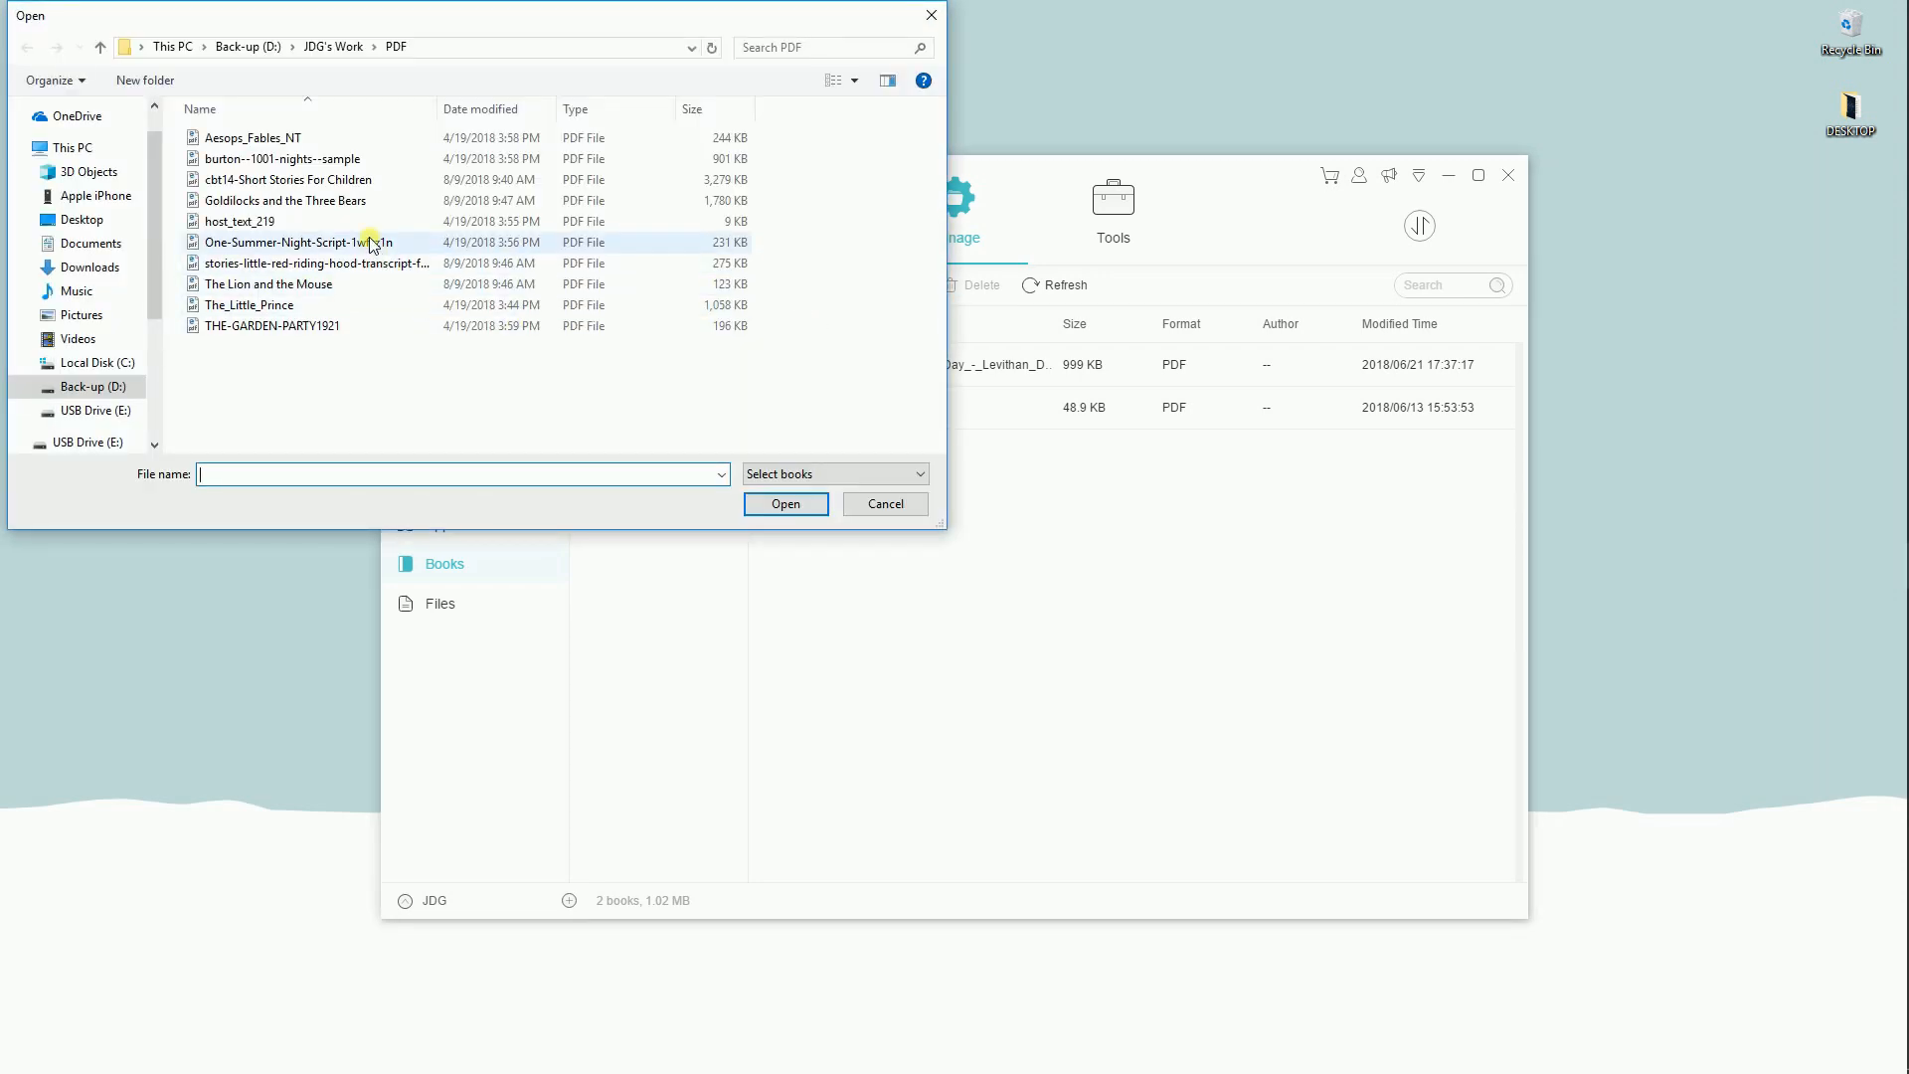
left_click(786, 504)
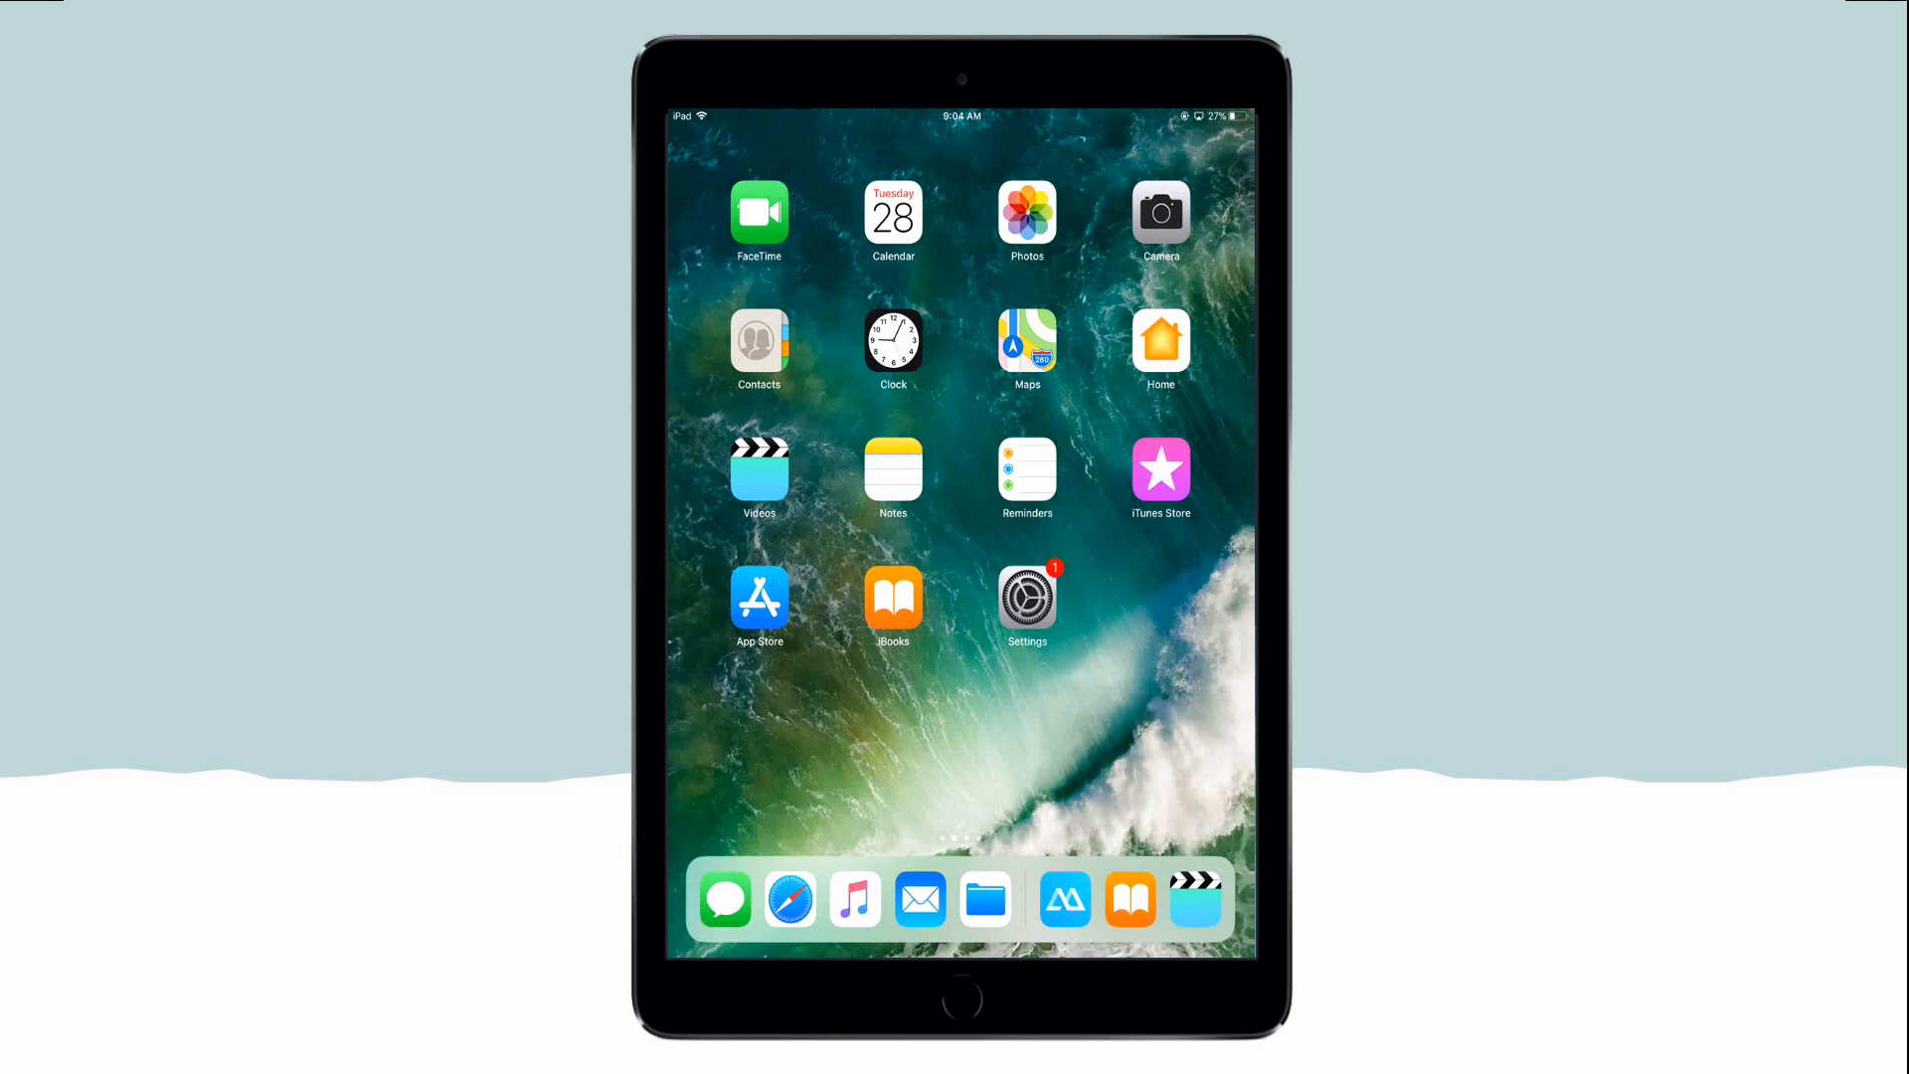
Copy the TRANSITIONAL DEVICES PDF from Safari into iBooks and scroll through it
left_click(791, 900)
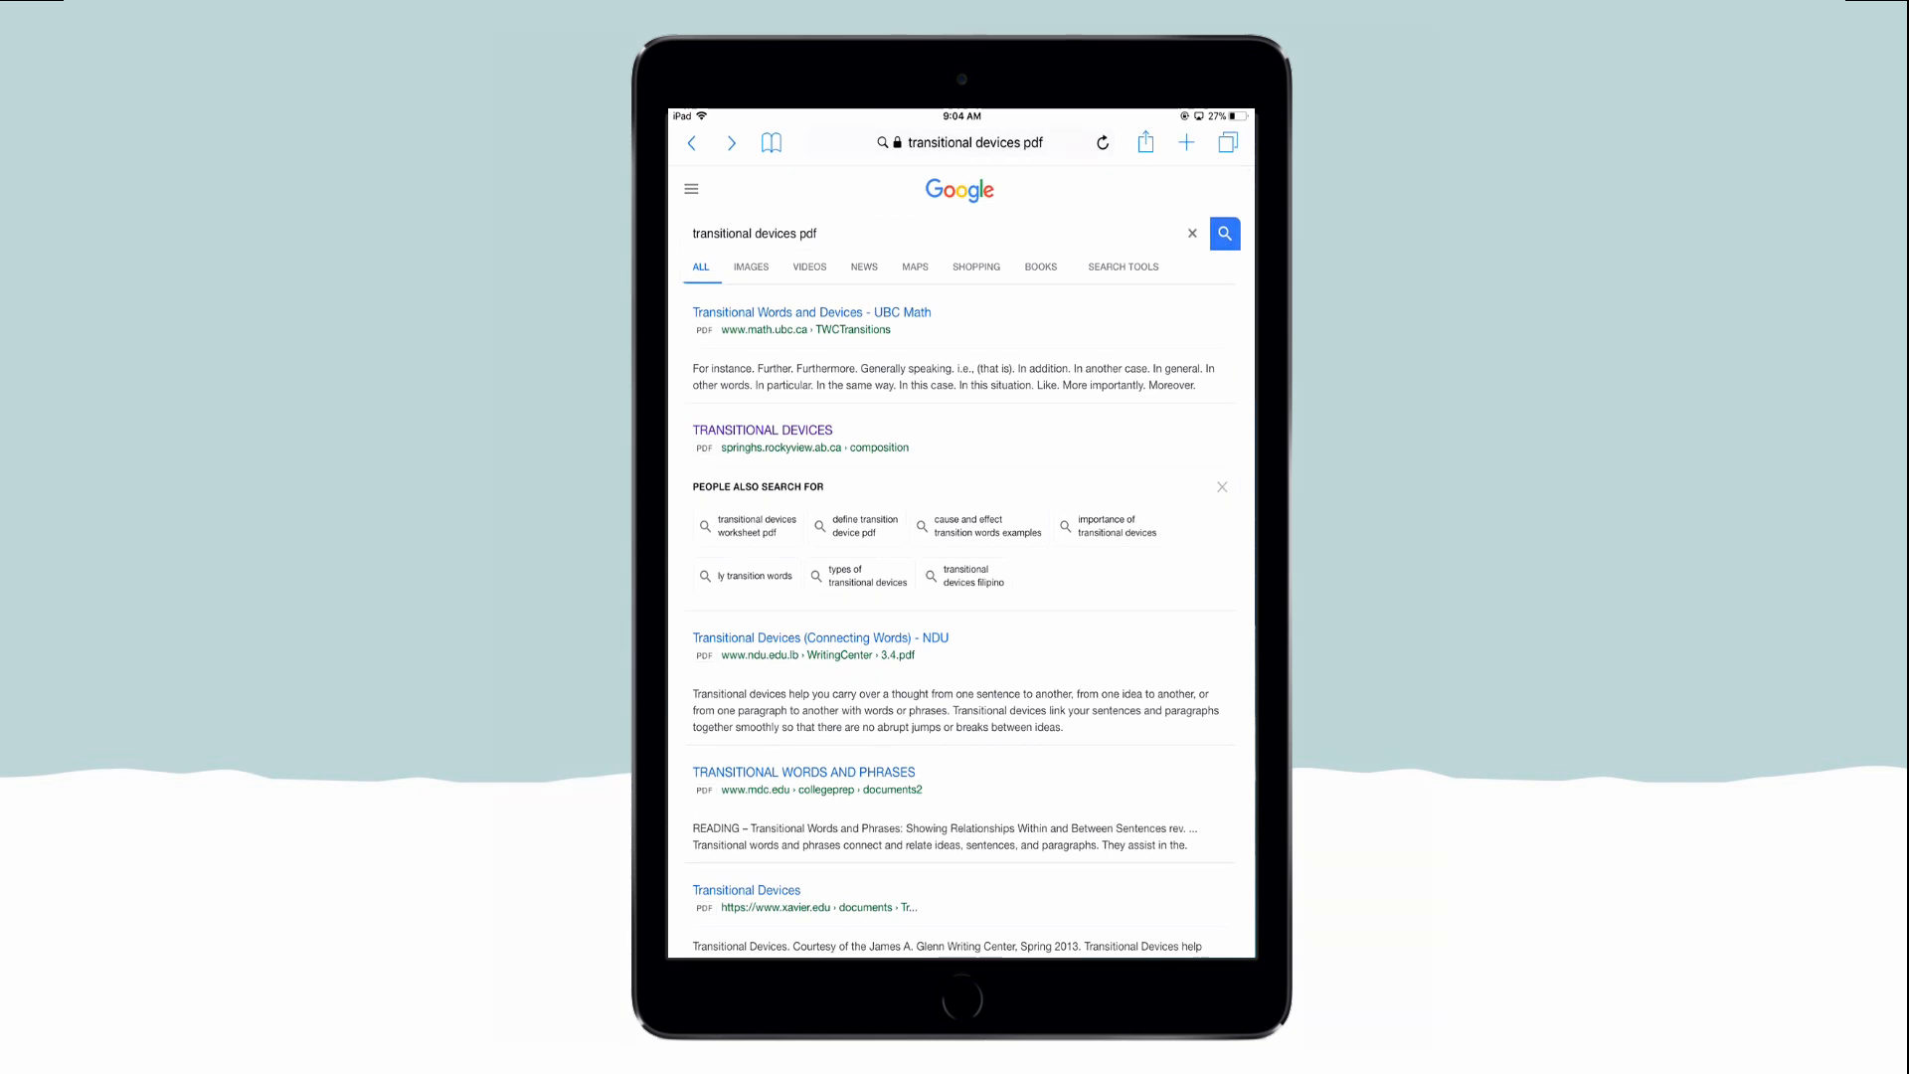
left_click(763, 430)
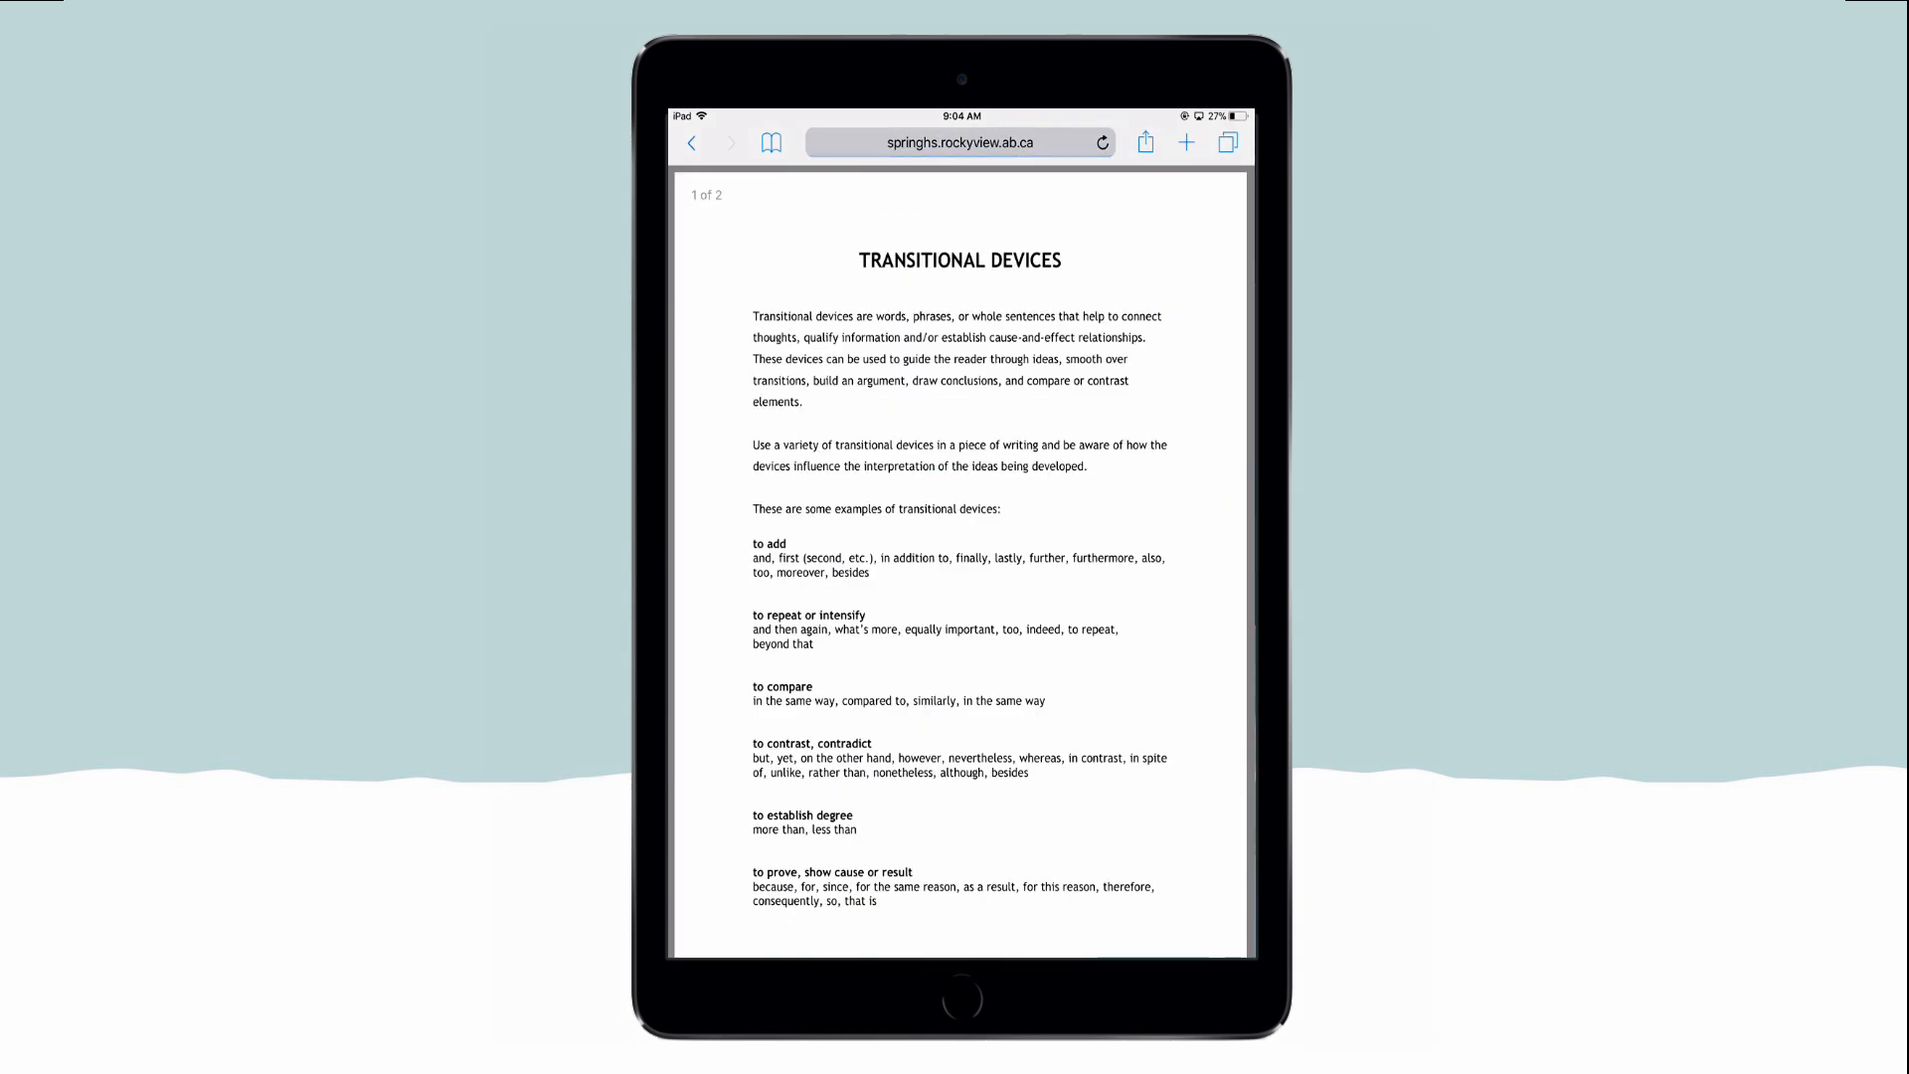
left_click(1145, 141)
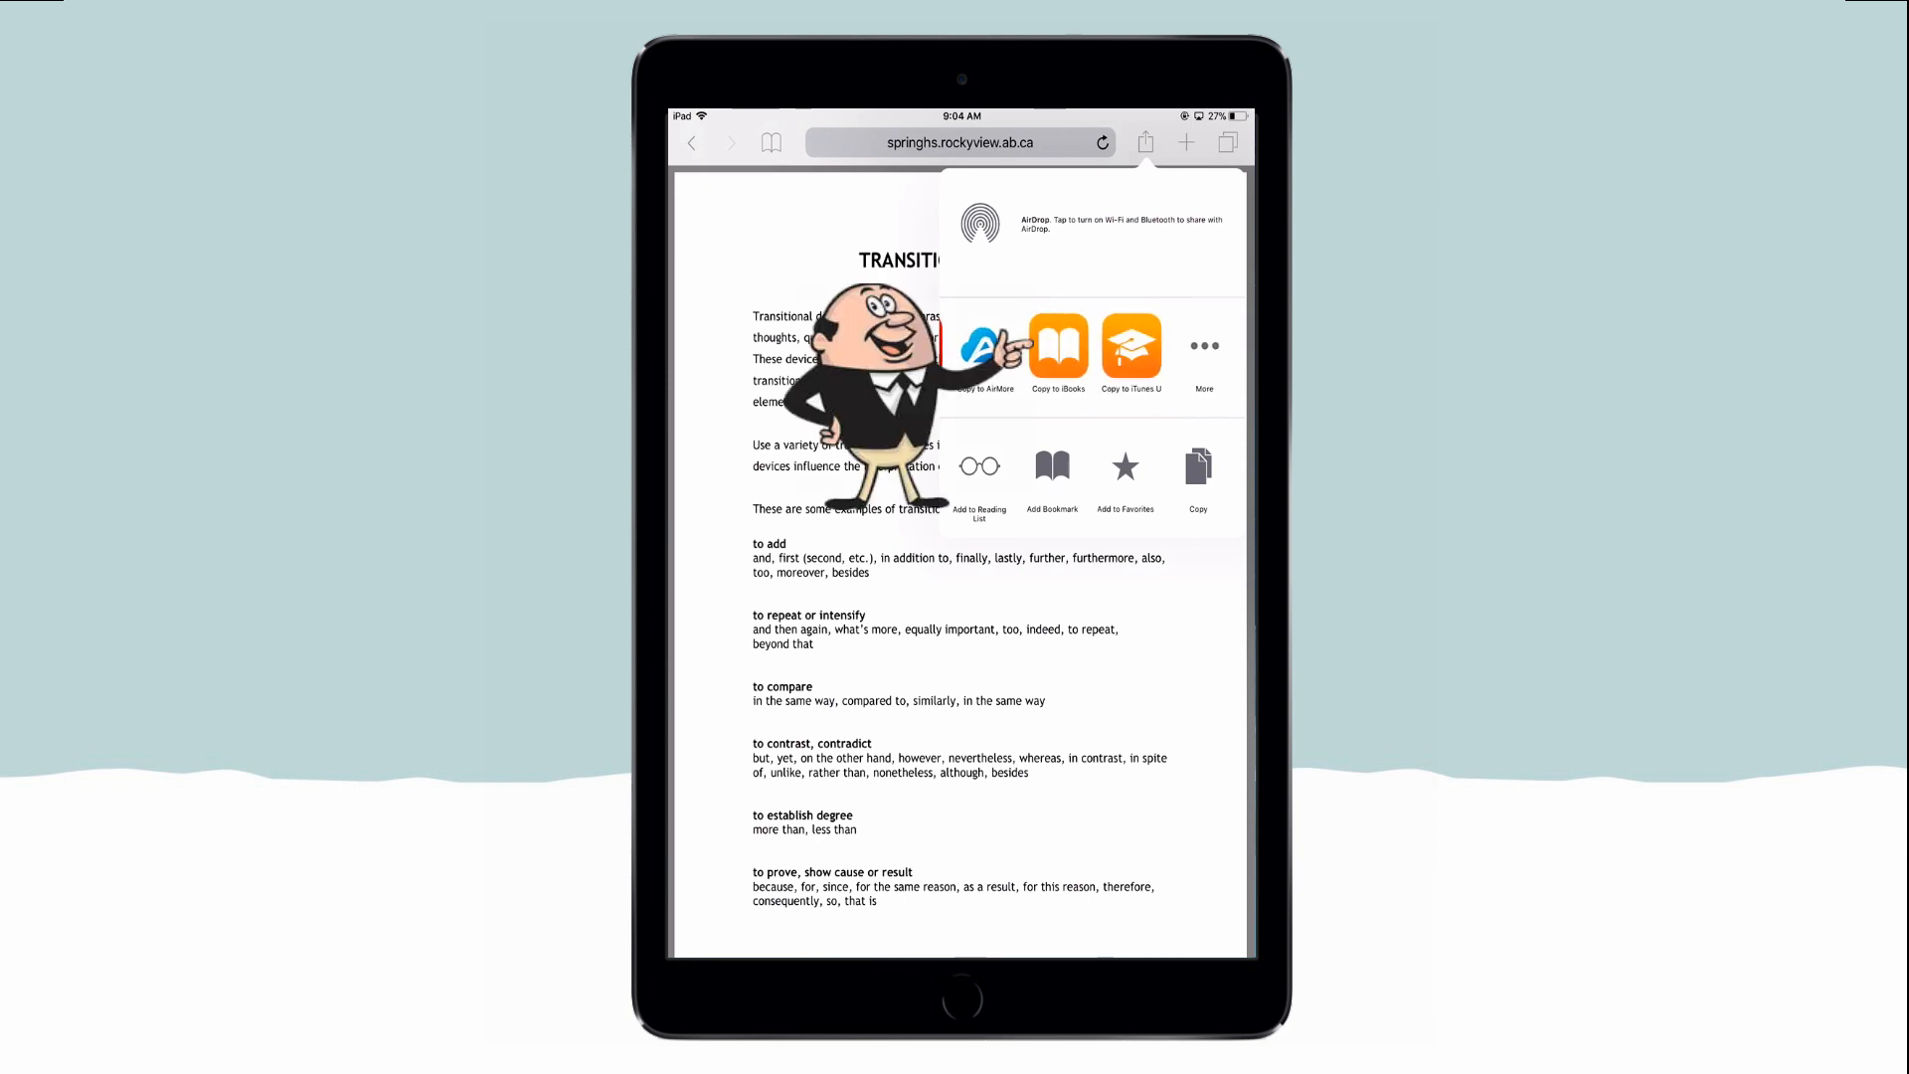
left_click(1057, 345)
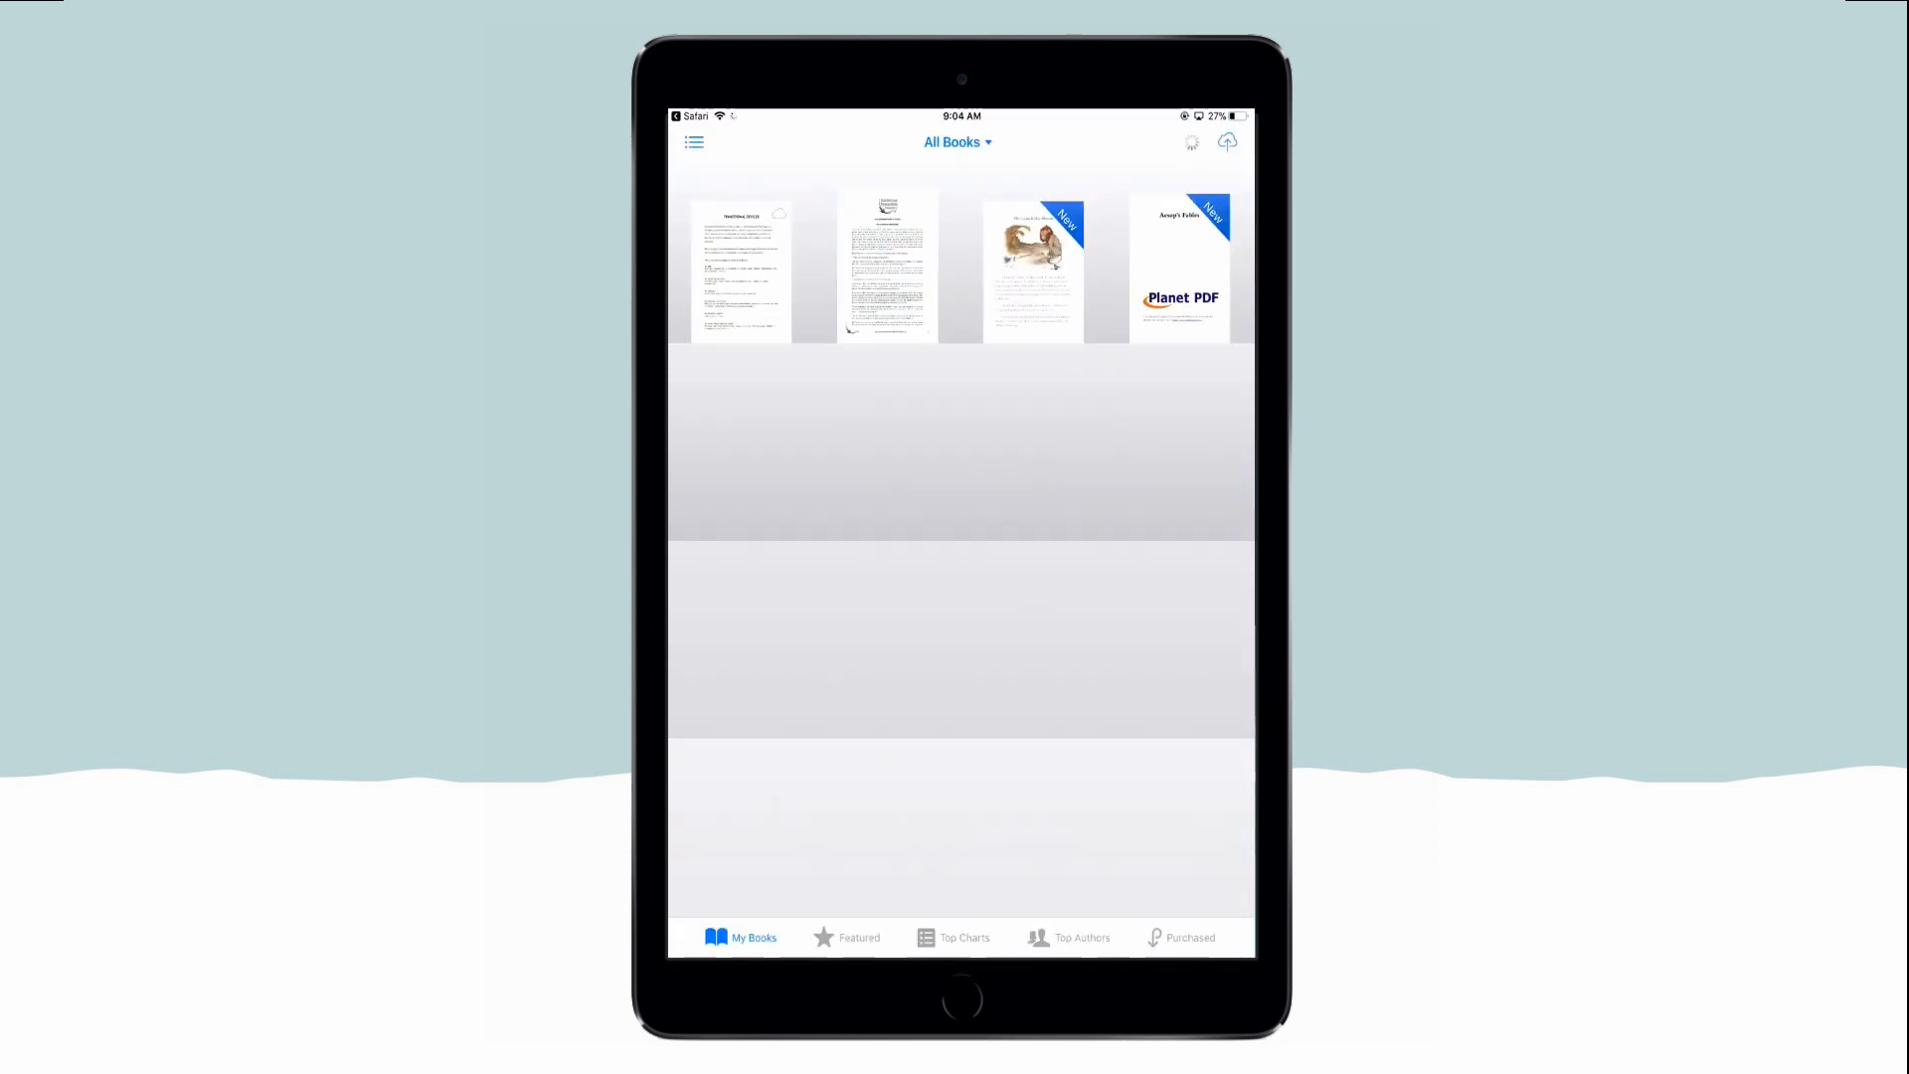
left_click(742, 266)
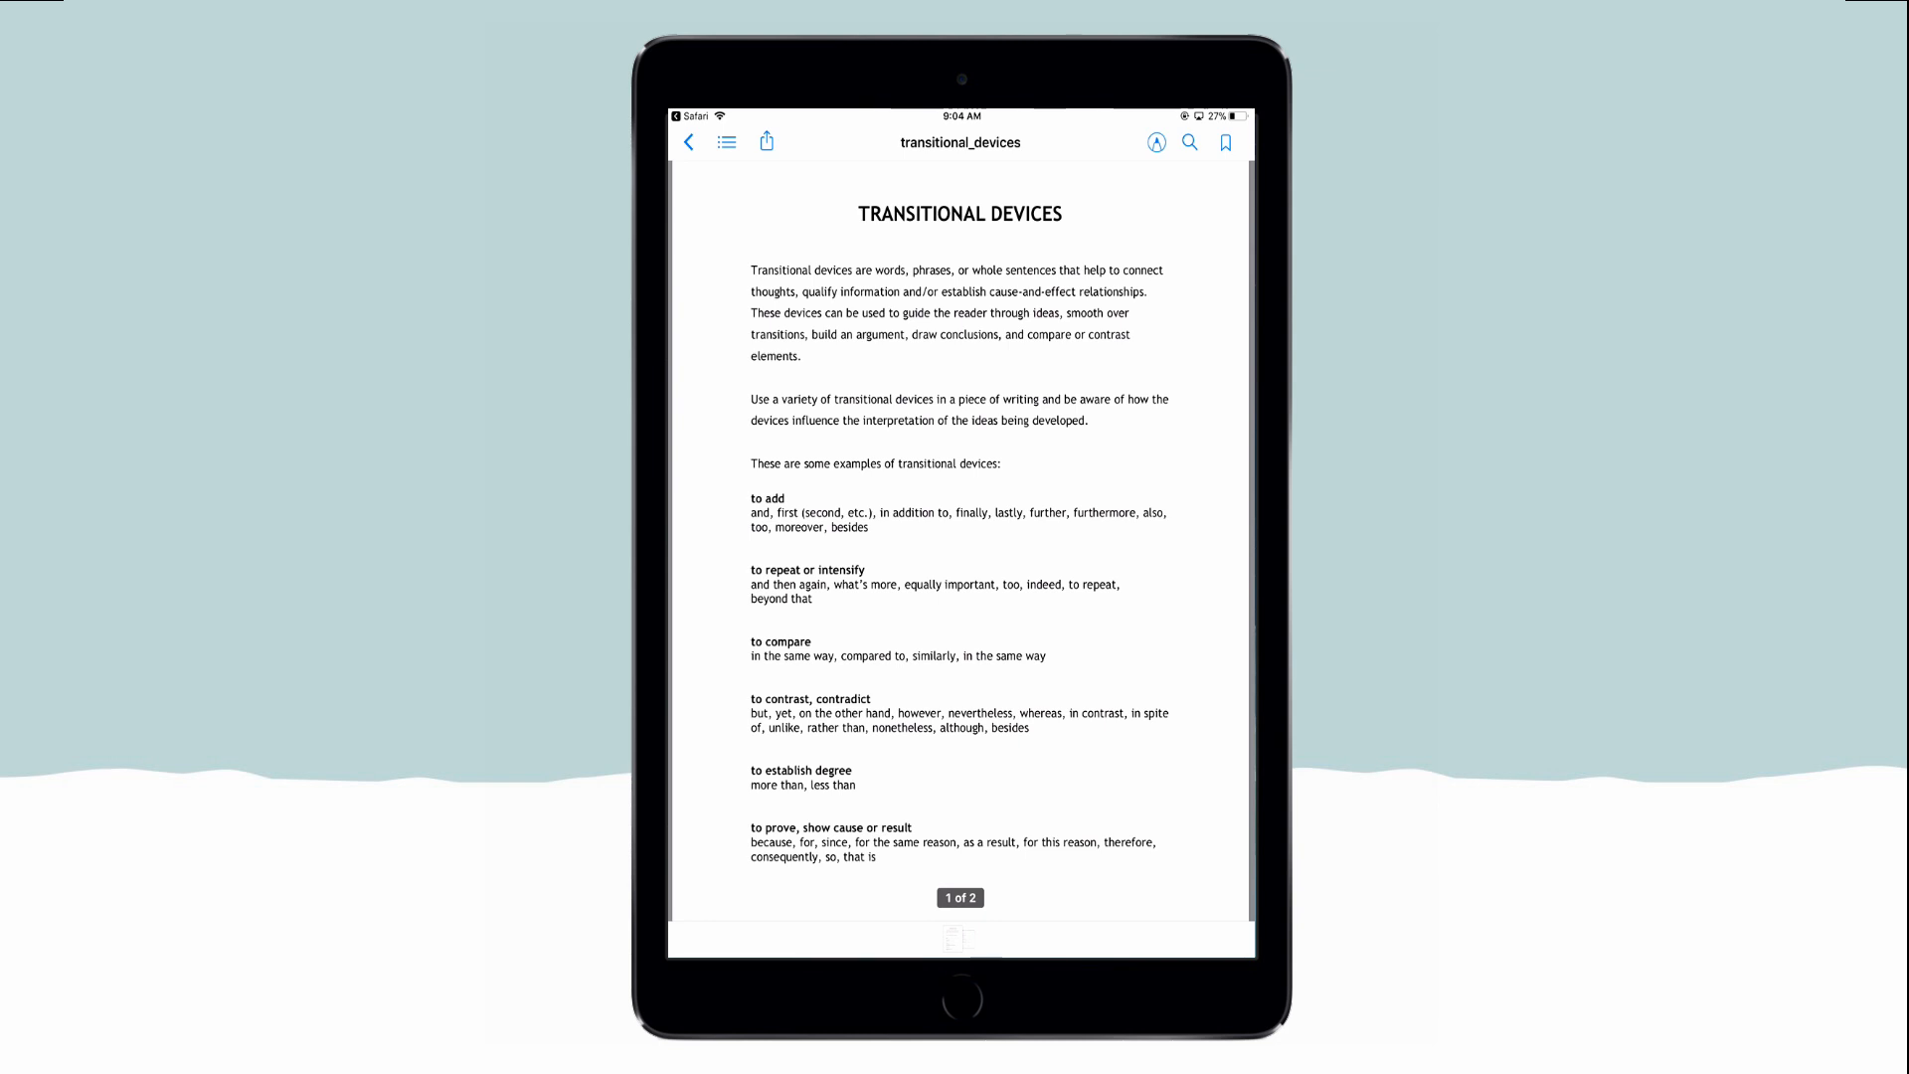
scroll("down", 3)
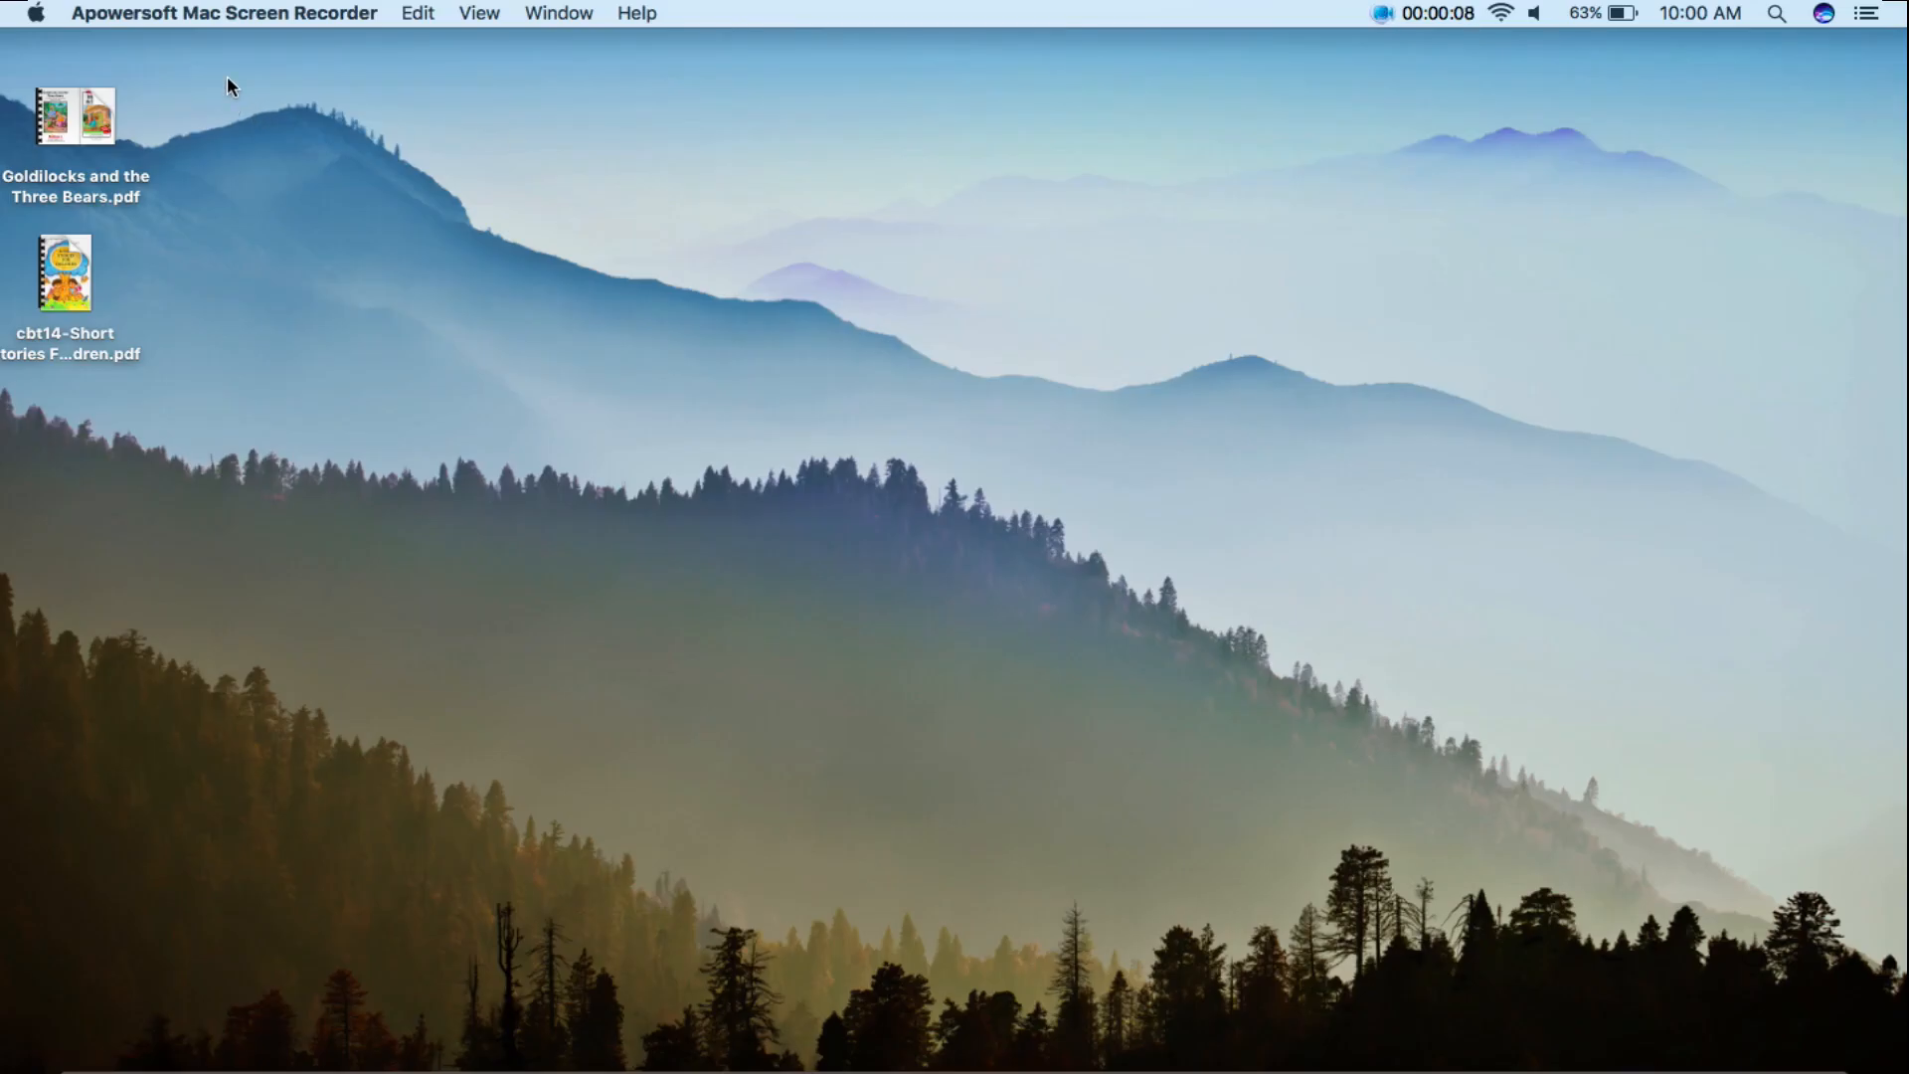
Open the desktop Goldilocks and the Three Bears PDF with iBooks and close its preview
left_click(75, 117)
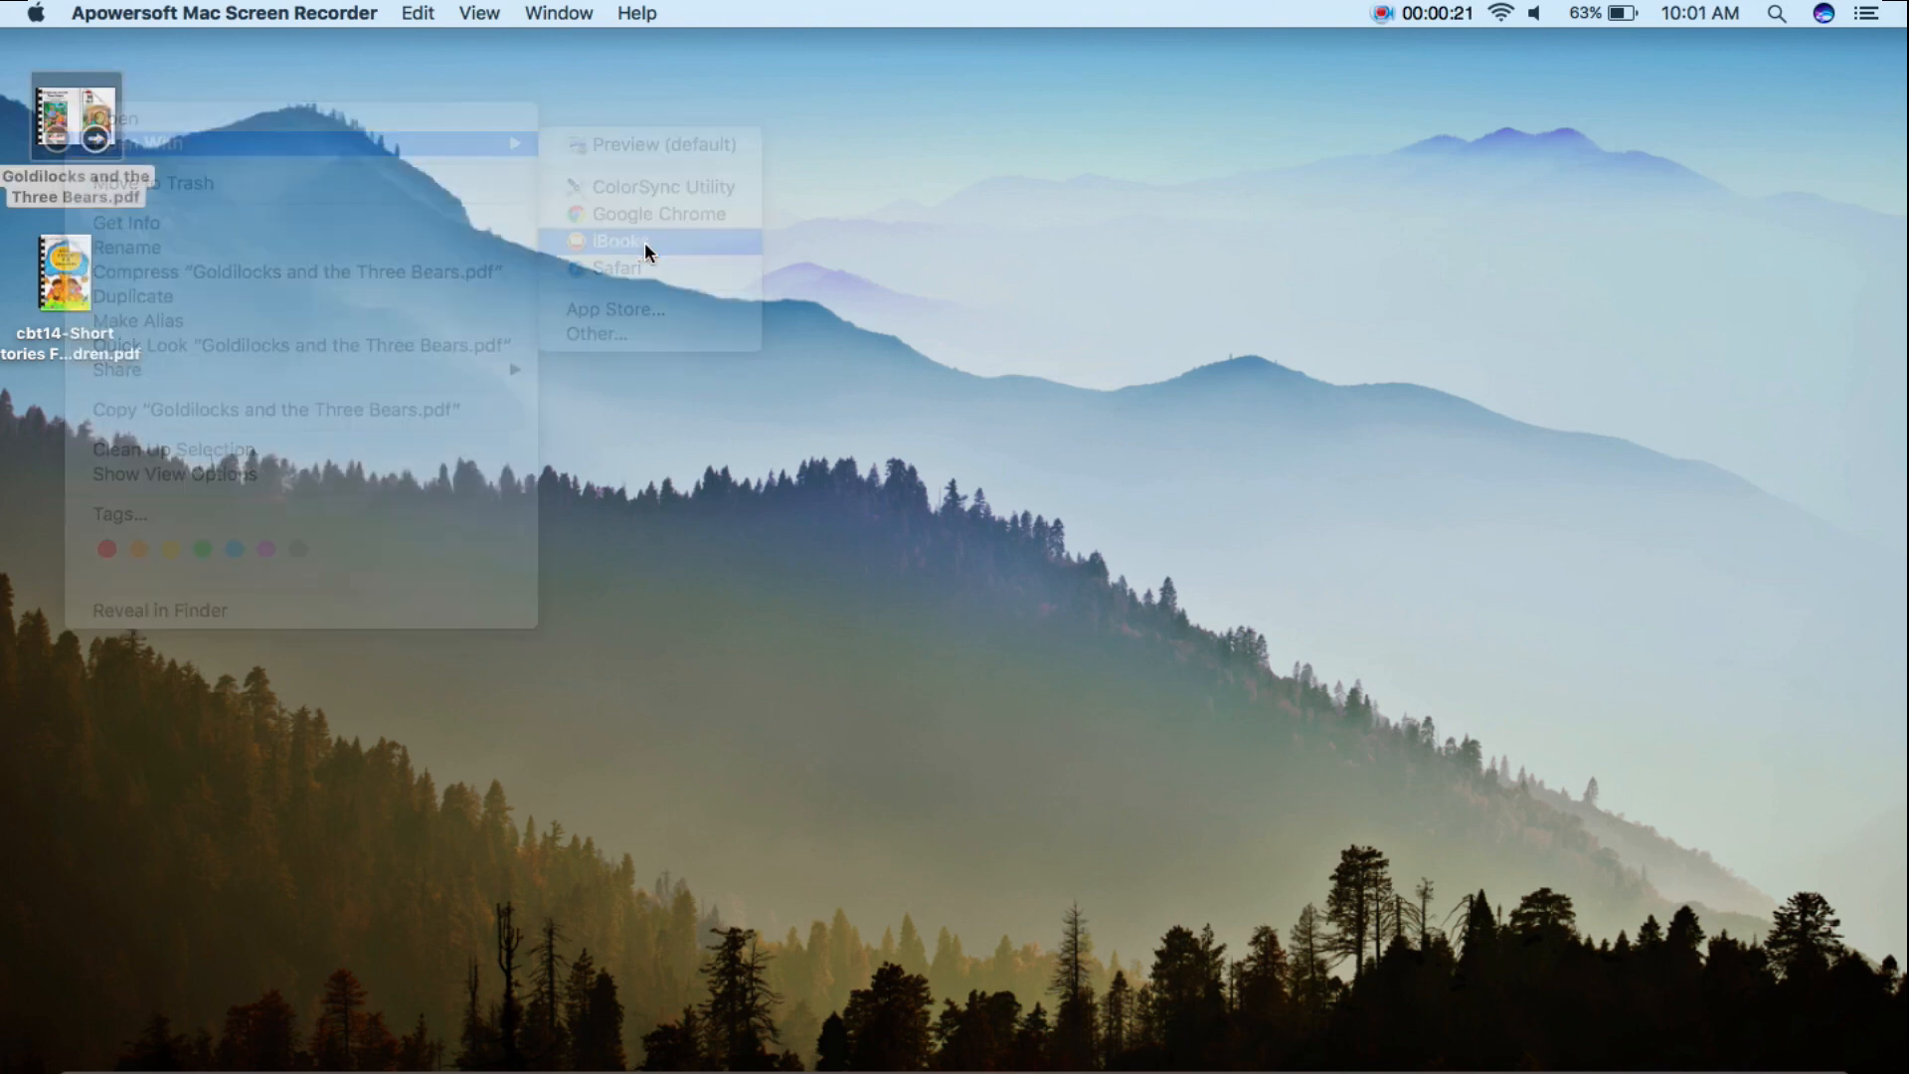
left_click(663, 143)
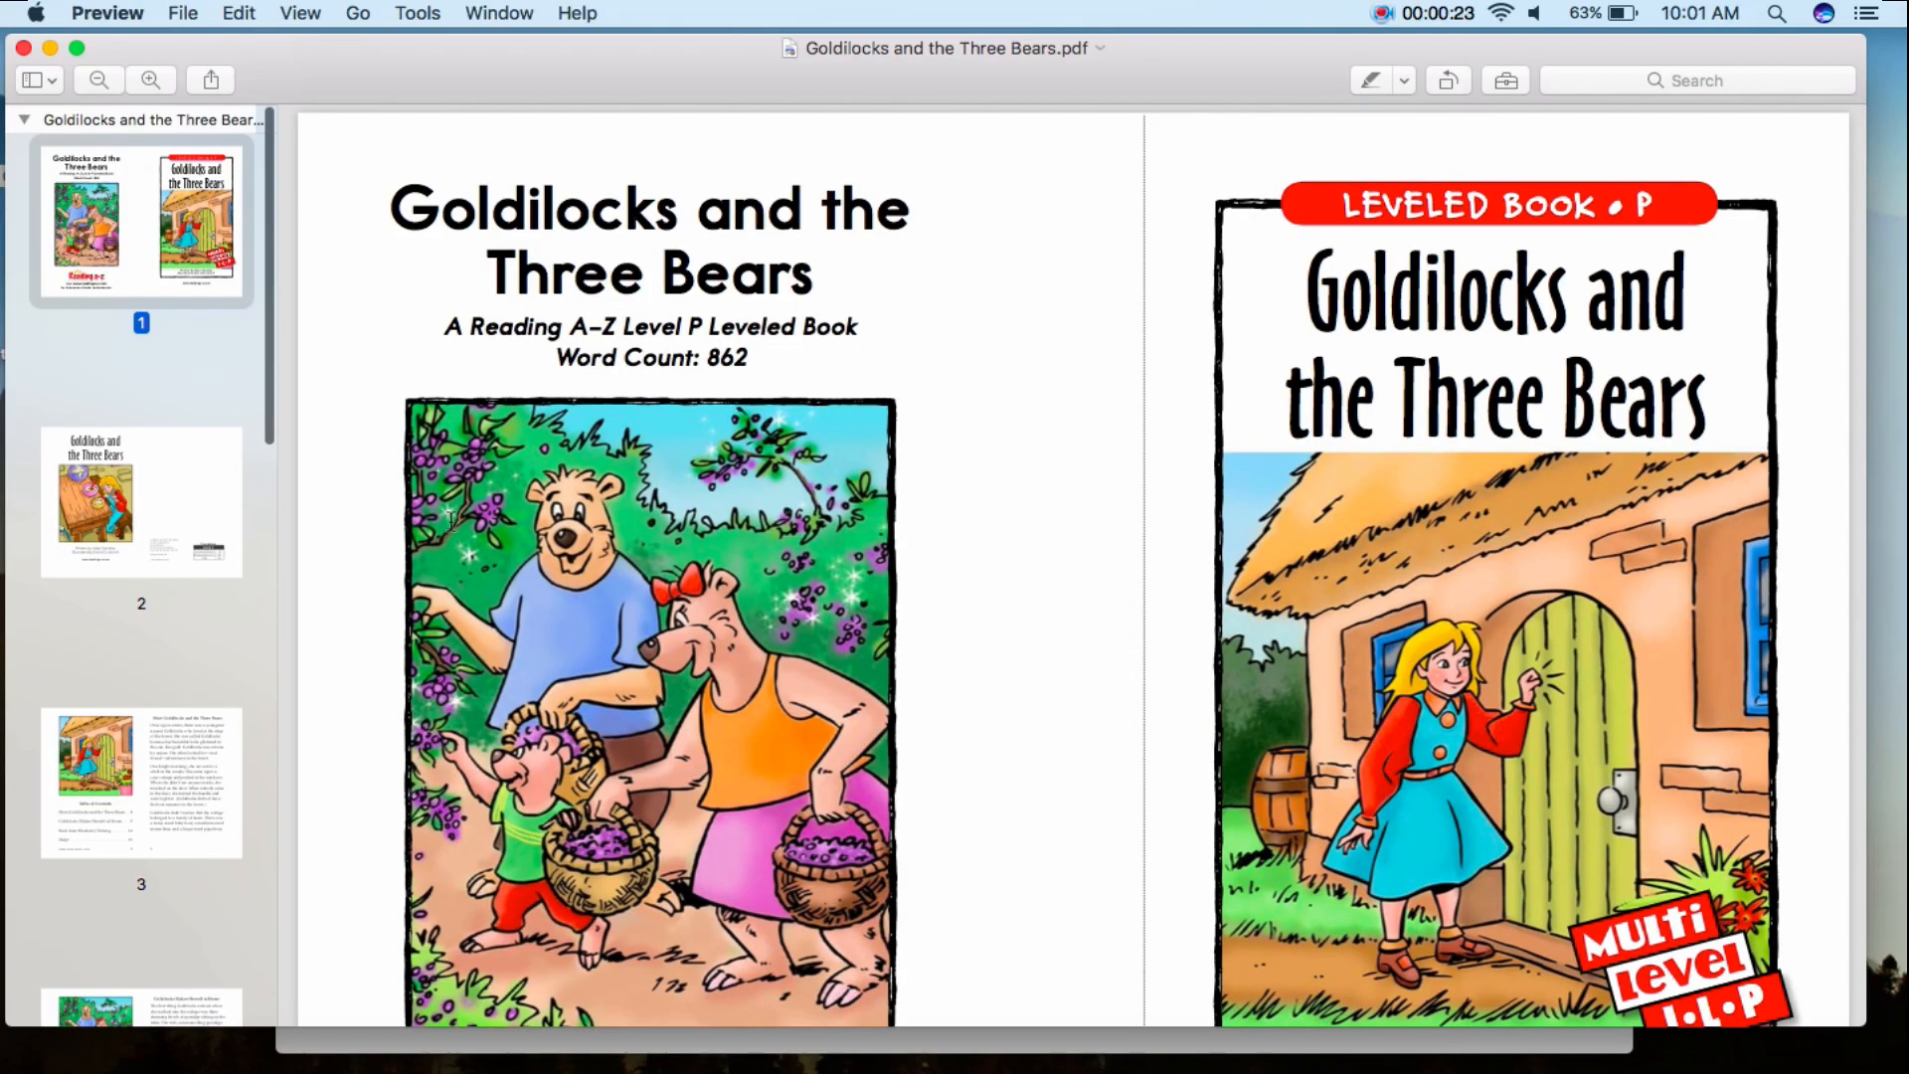
left_click(141, 500)
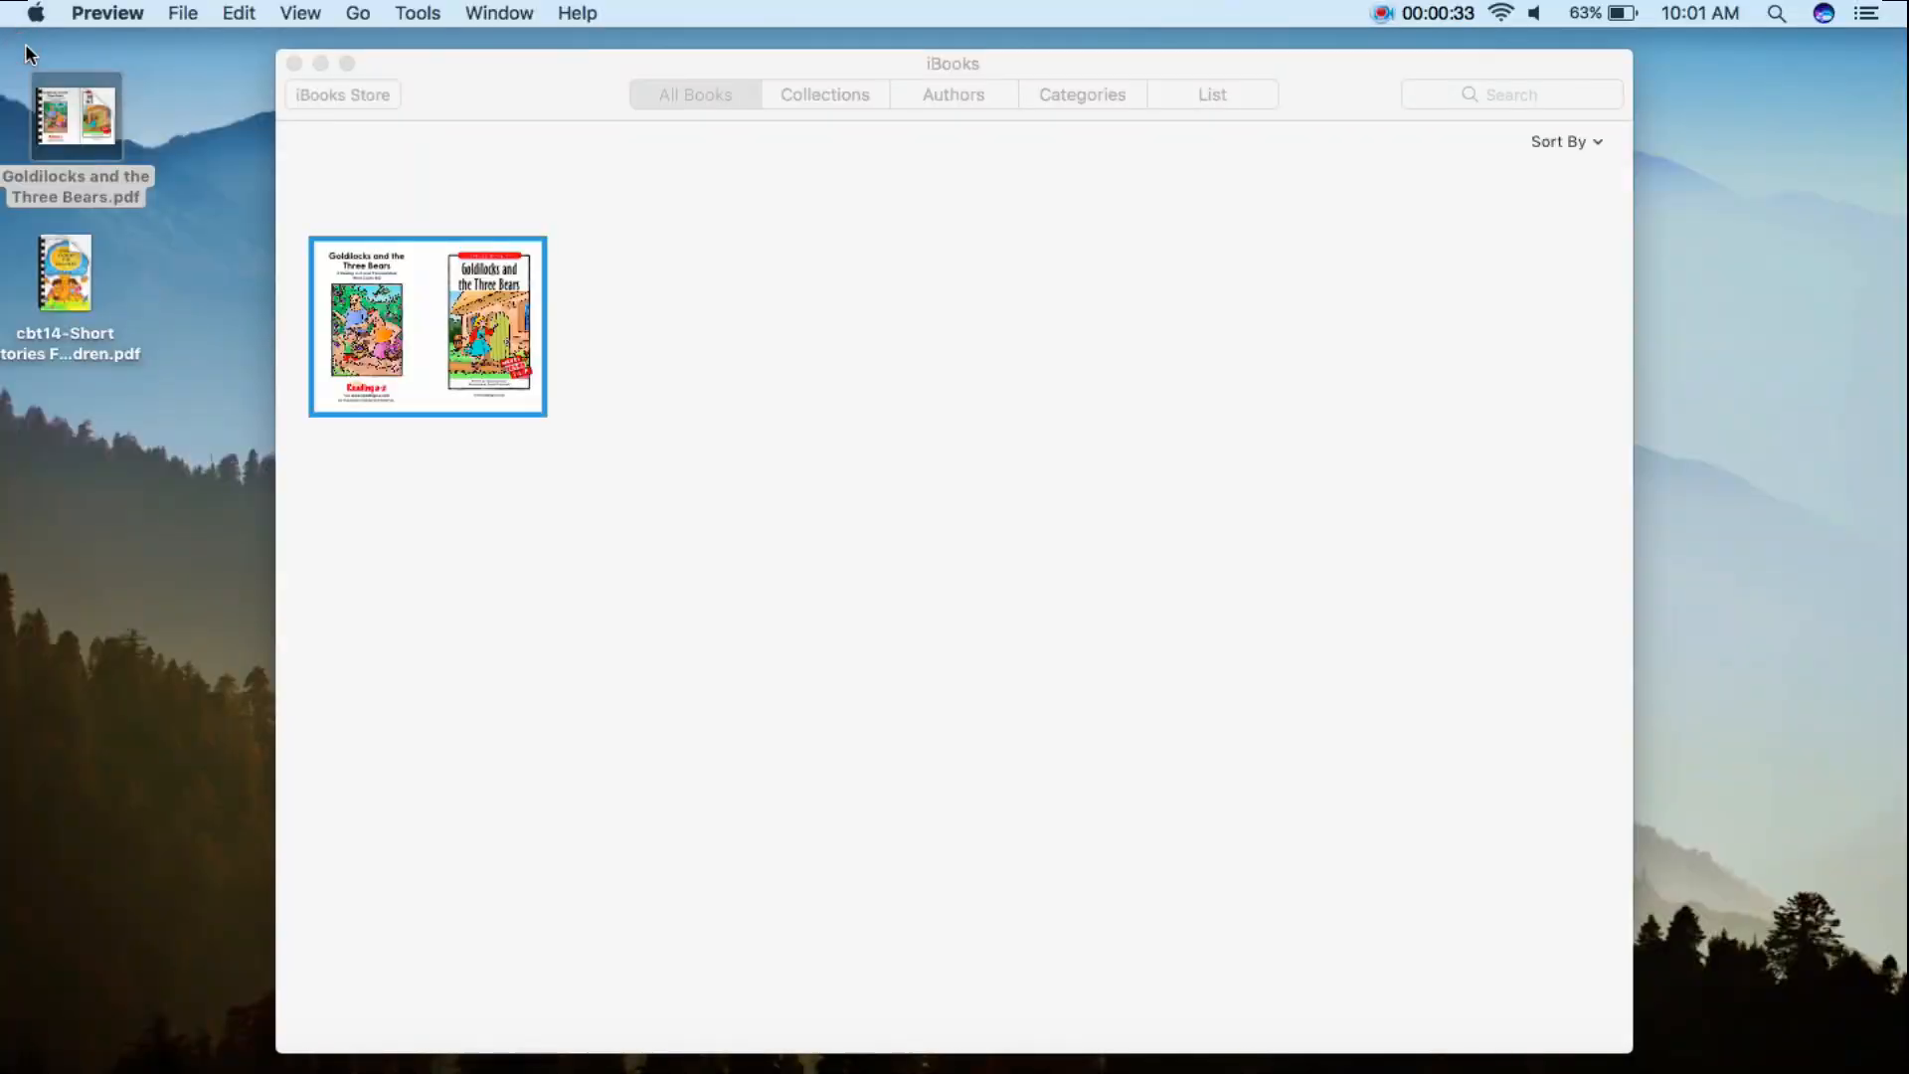
left_click(293, 62)
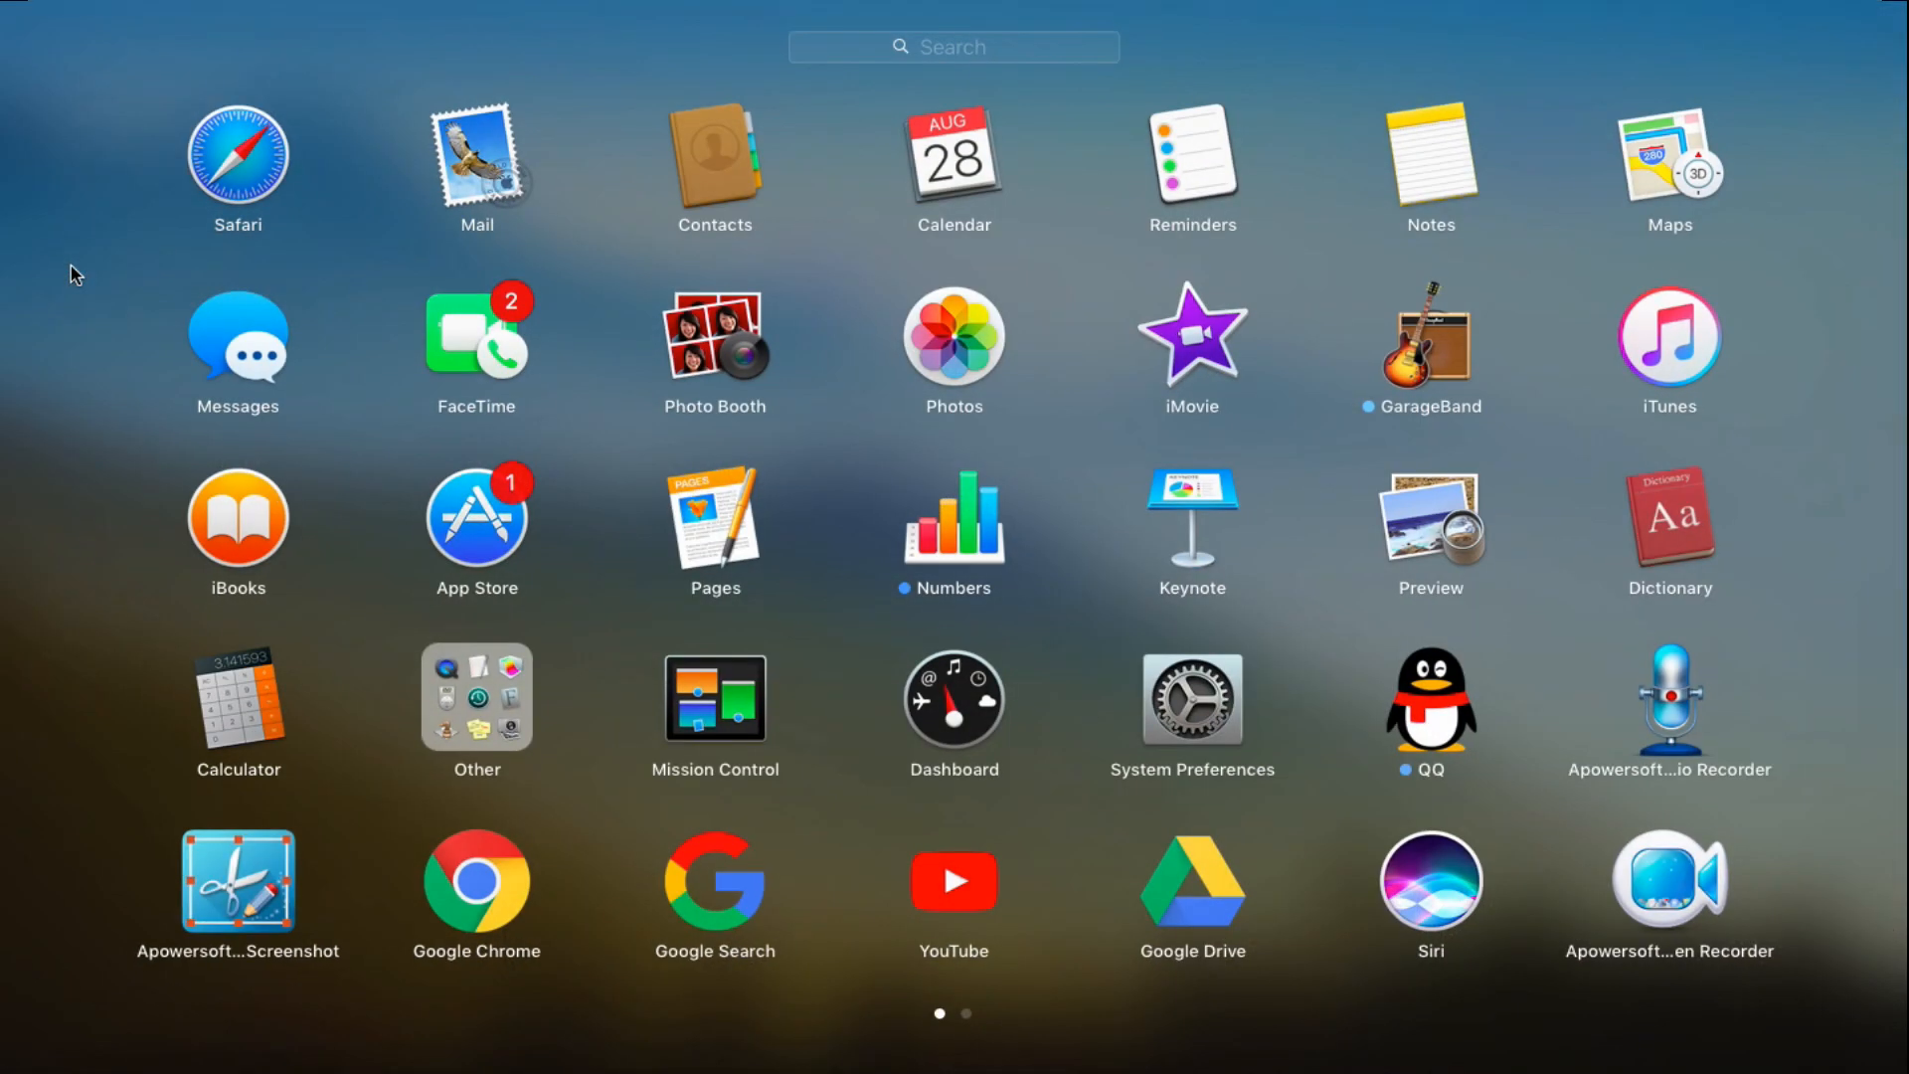
mouse_move(237, 524)
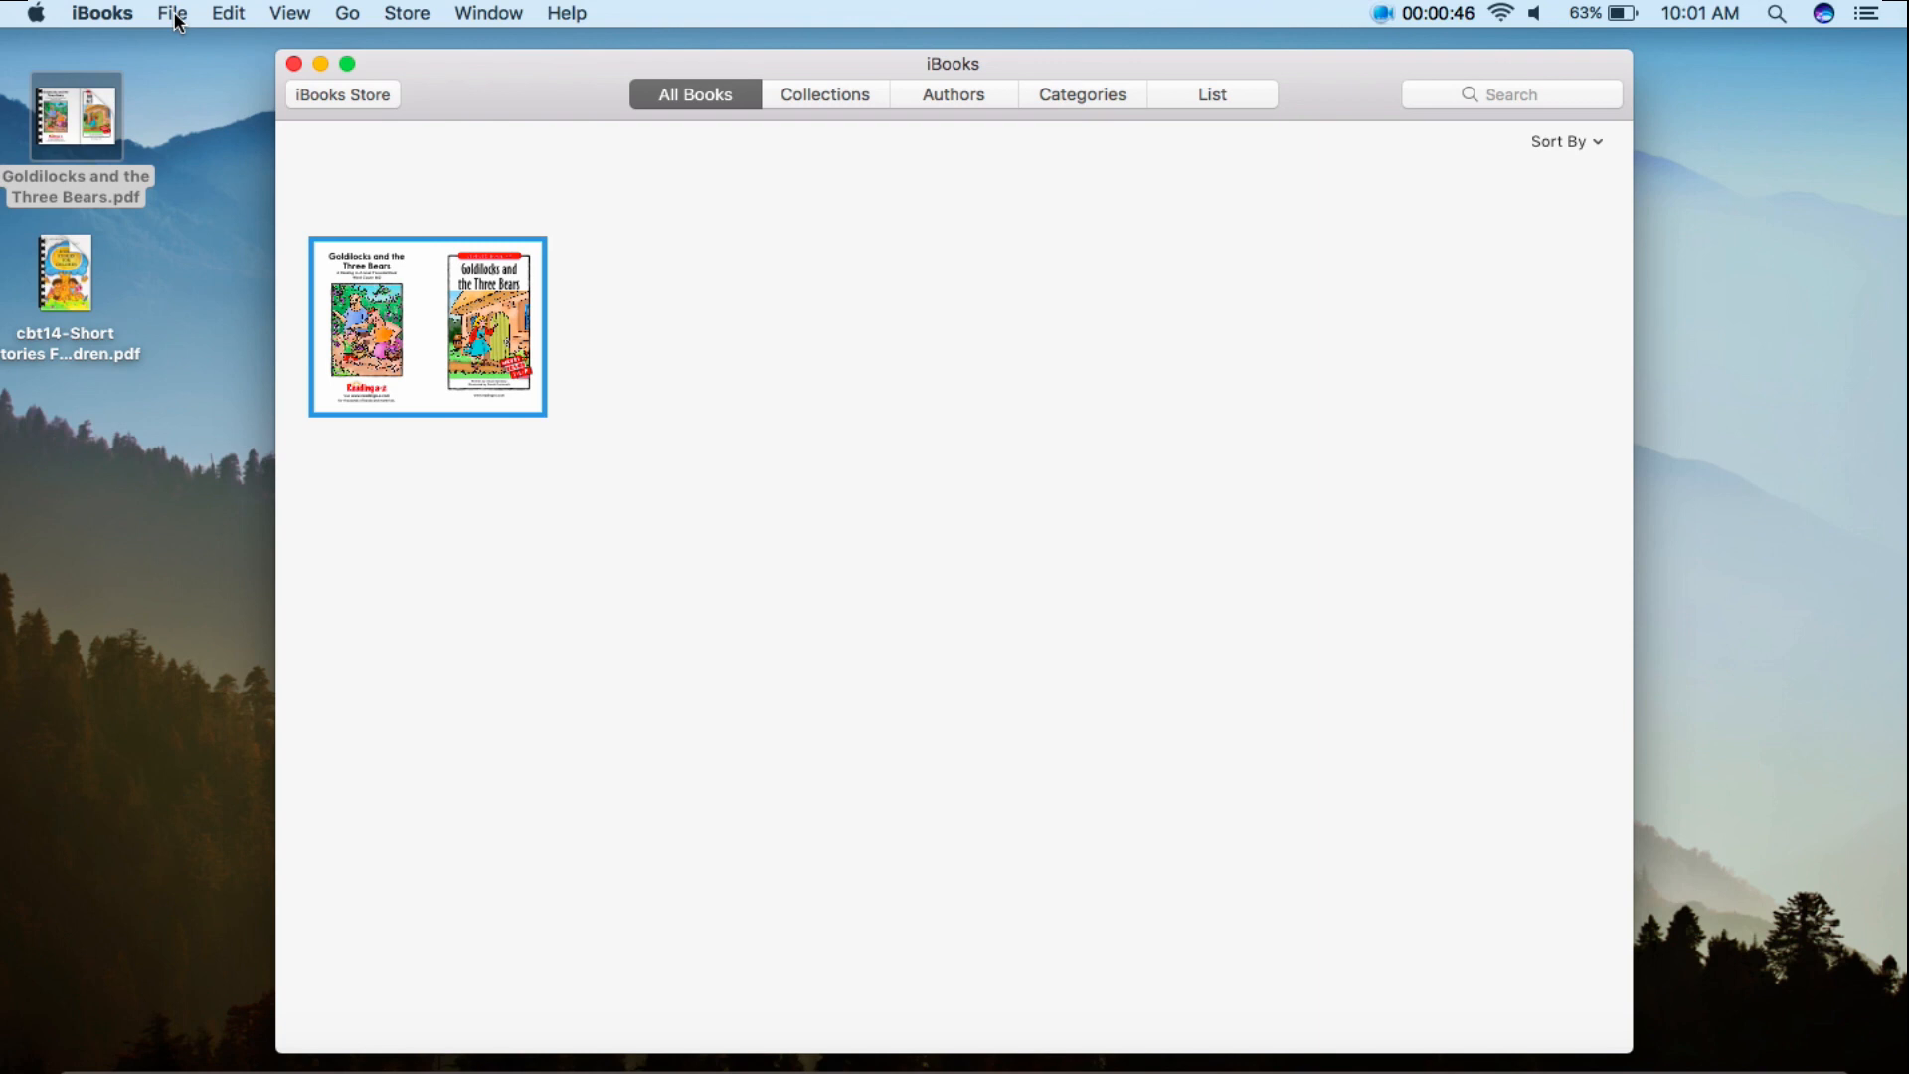
Add the Short Stories For Children PDF from the Desktop to the iBooks library
left_click(170, 13)
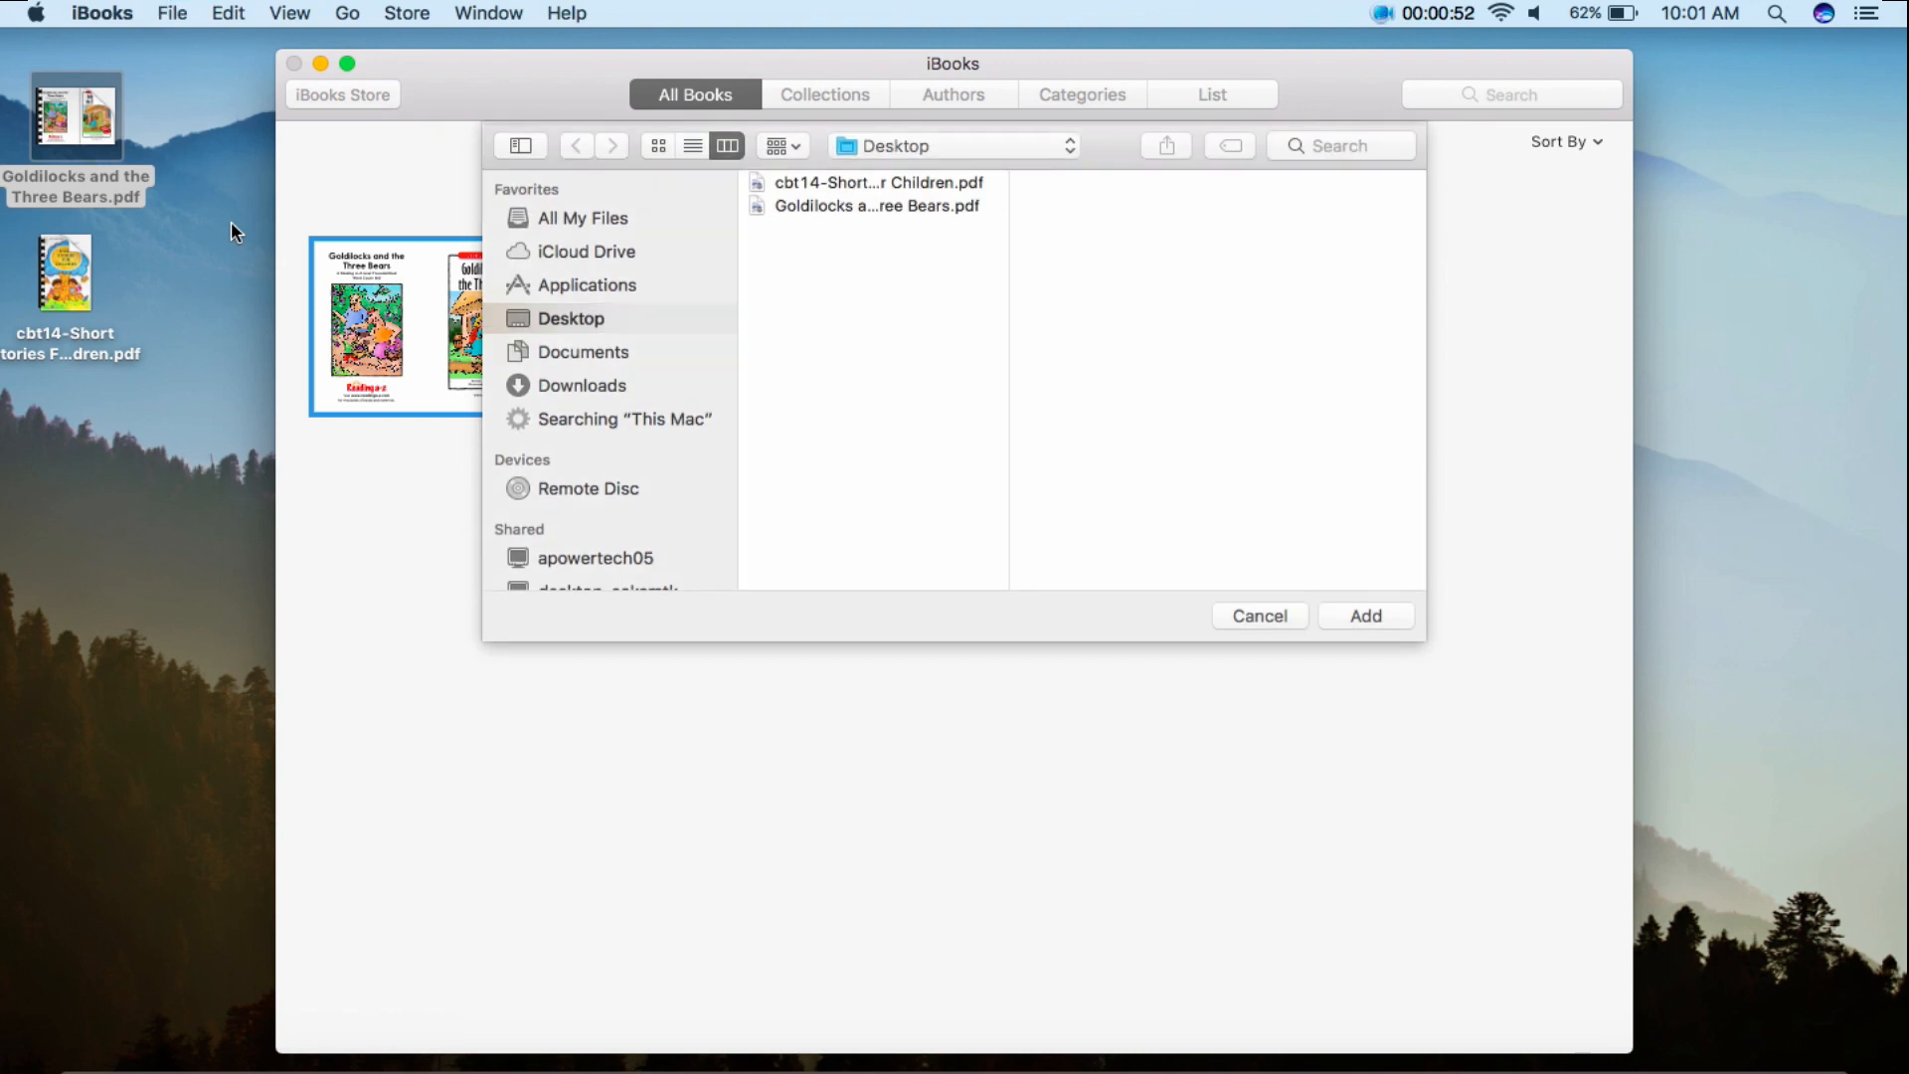
left_click(864, 183)
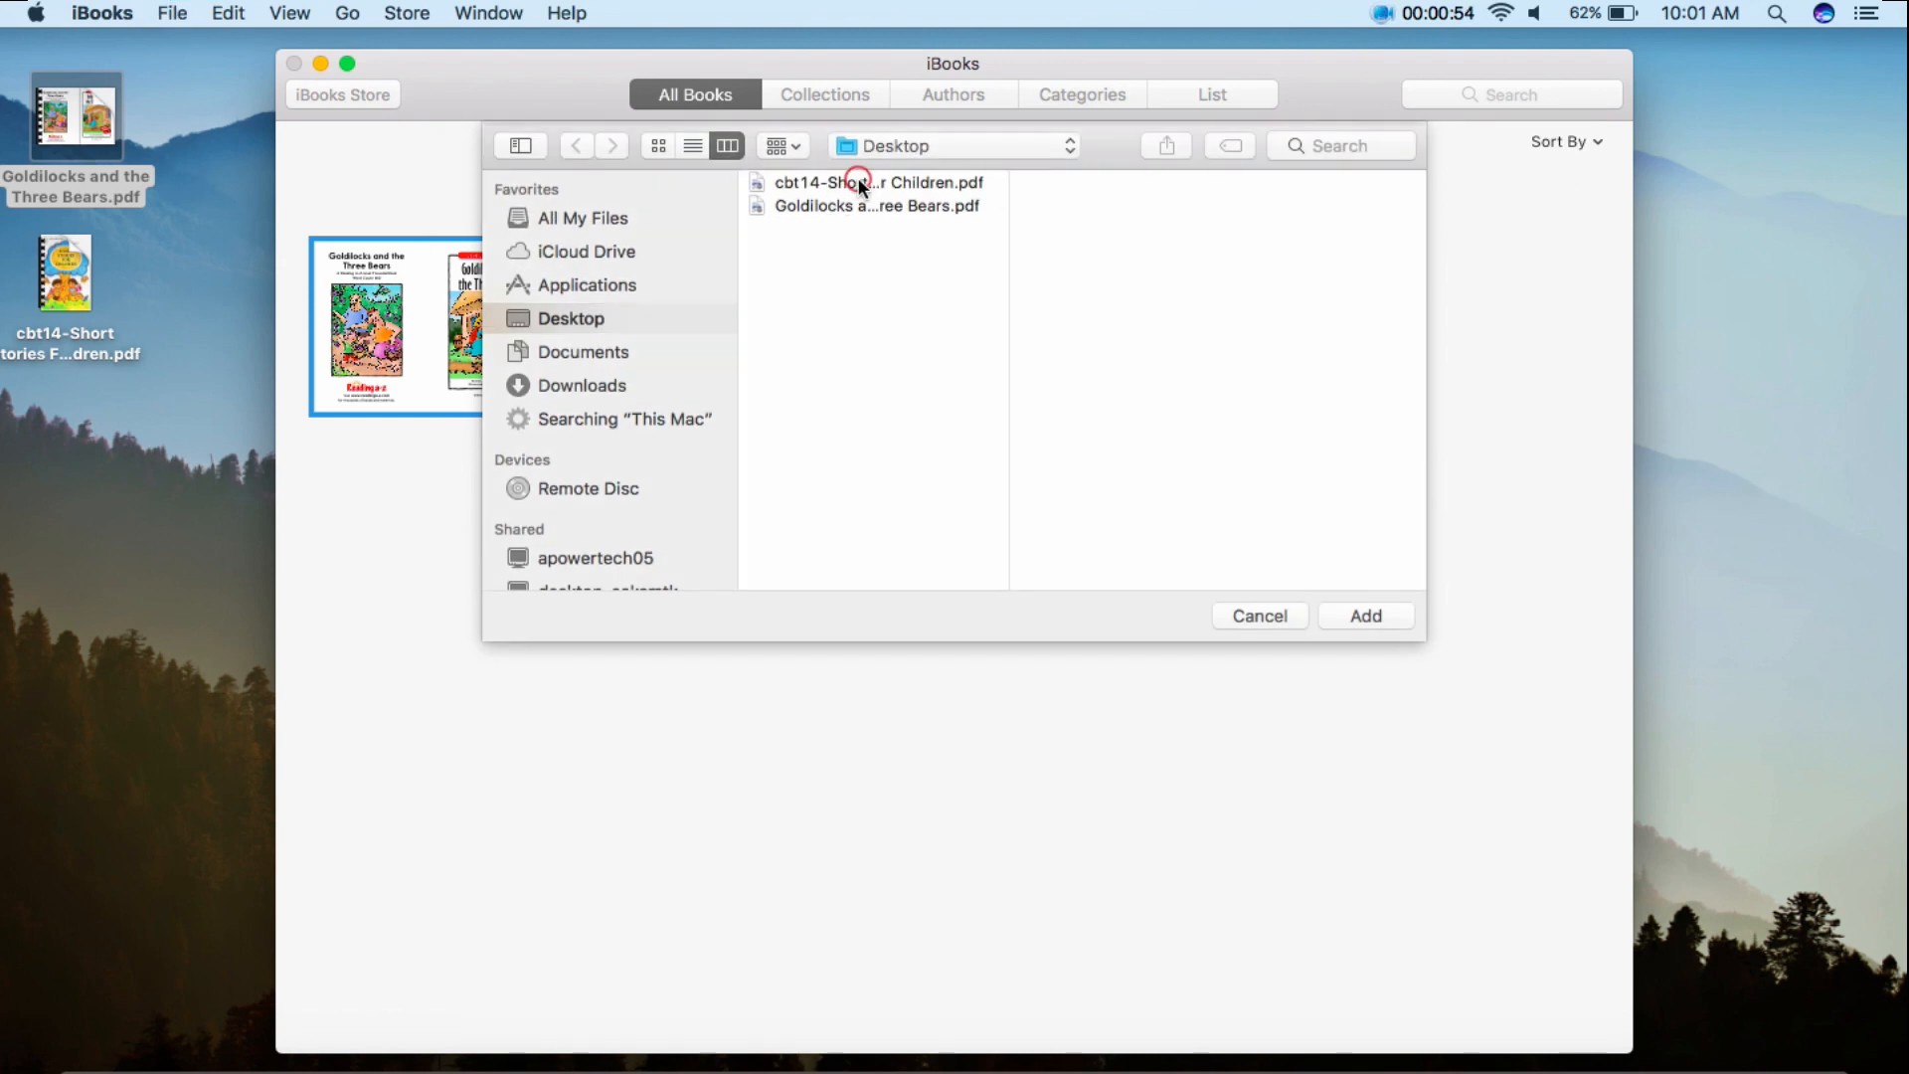
left_click(1363, 615)
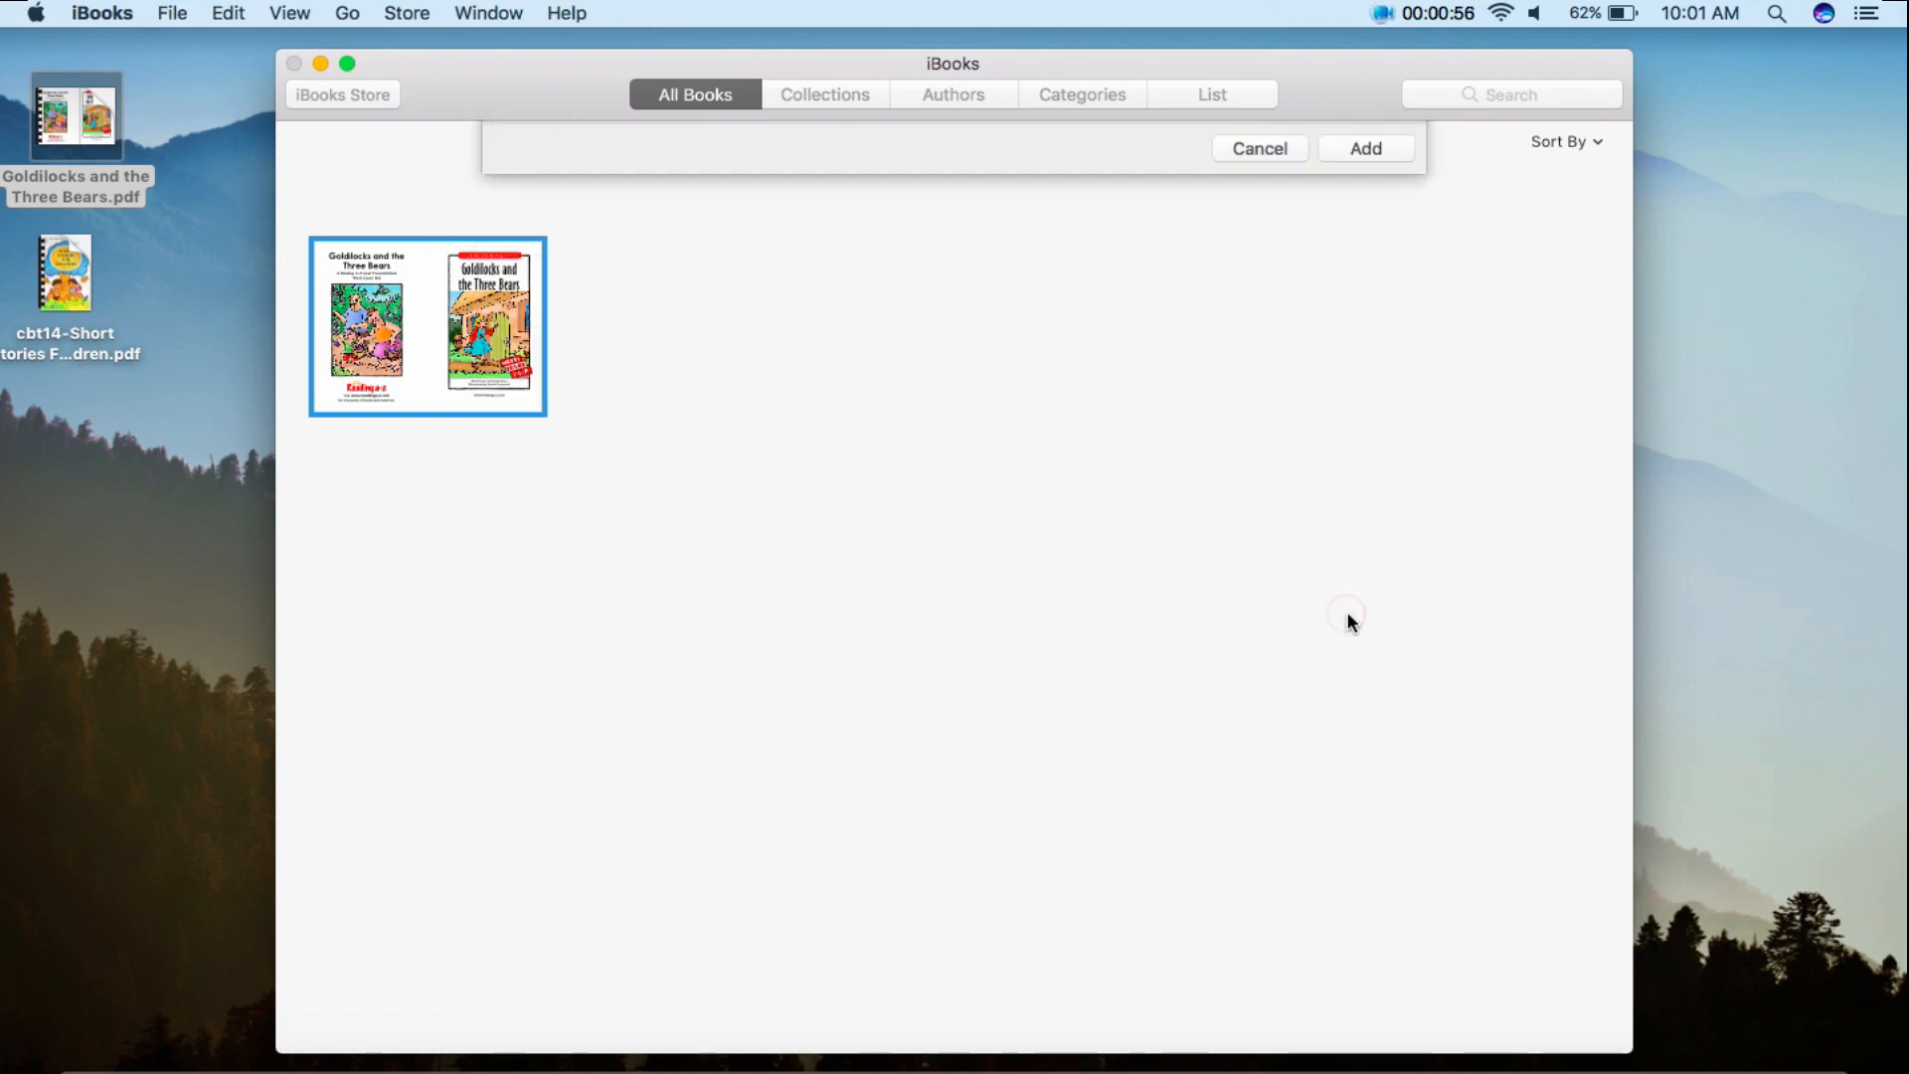
left_click(1362, 147)
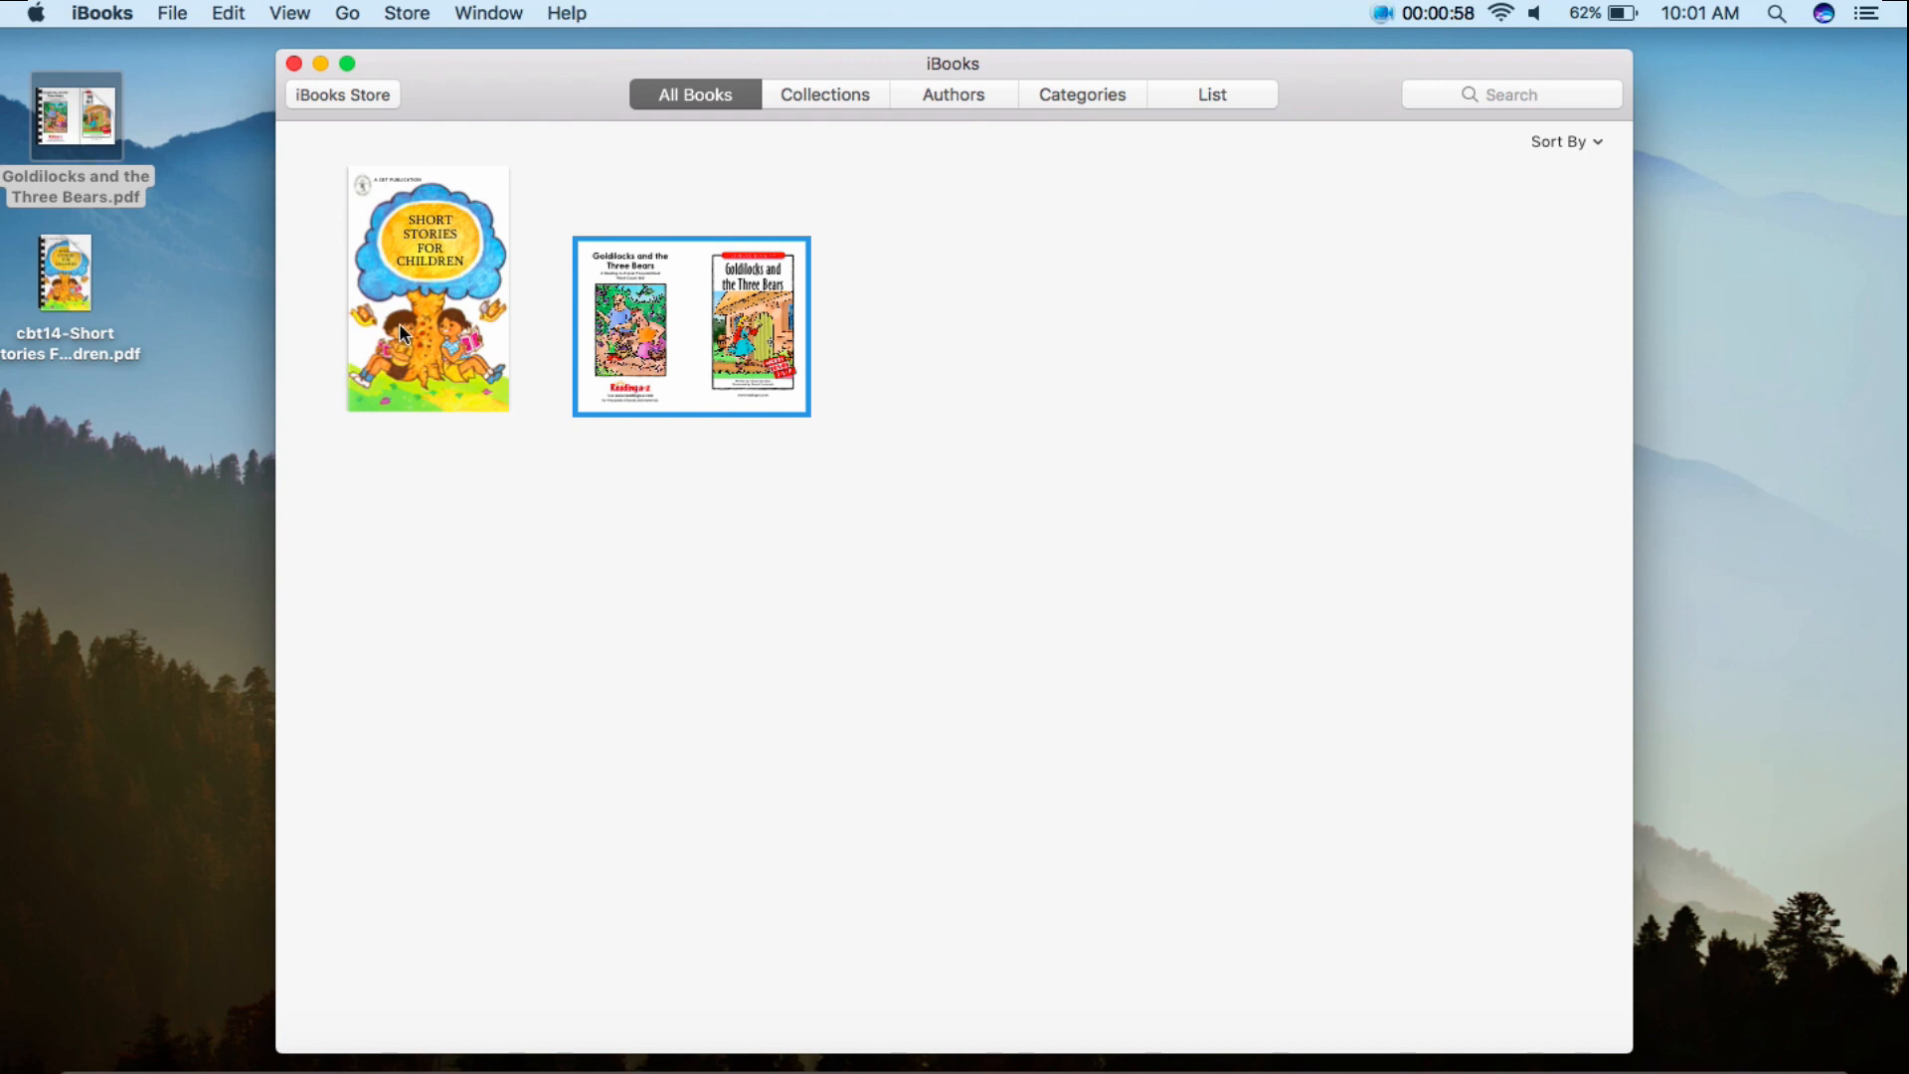
Open Short Stories For Children, move to a later page, then close it
left_click(428, 288)
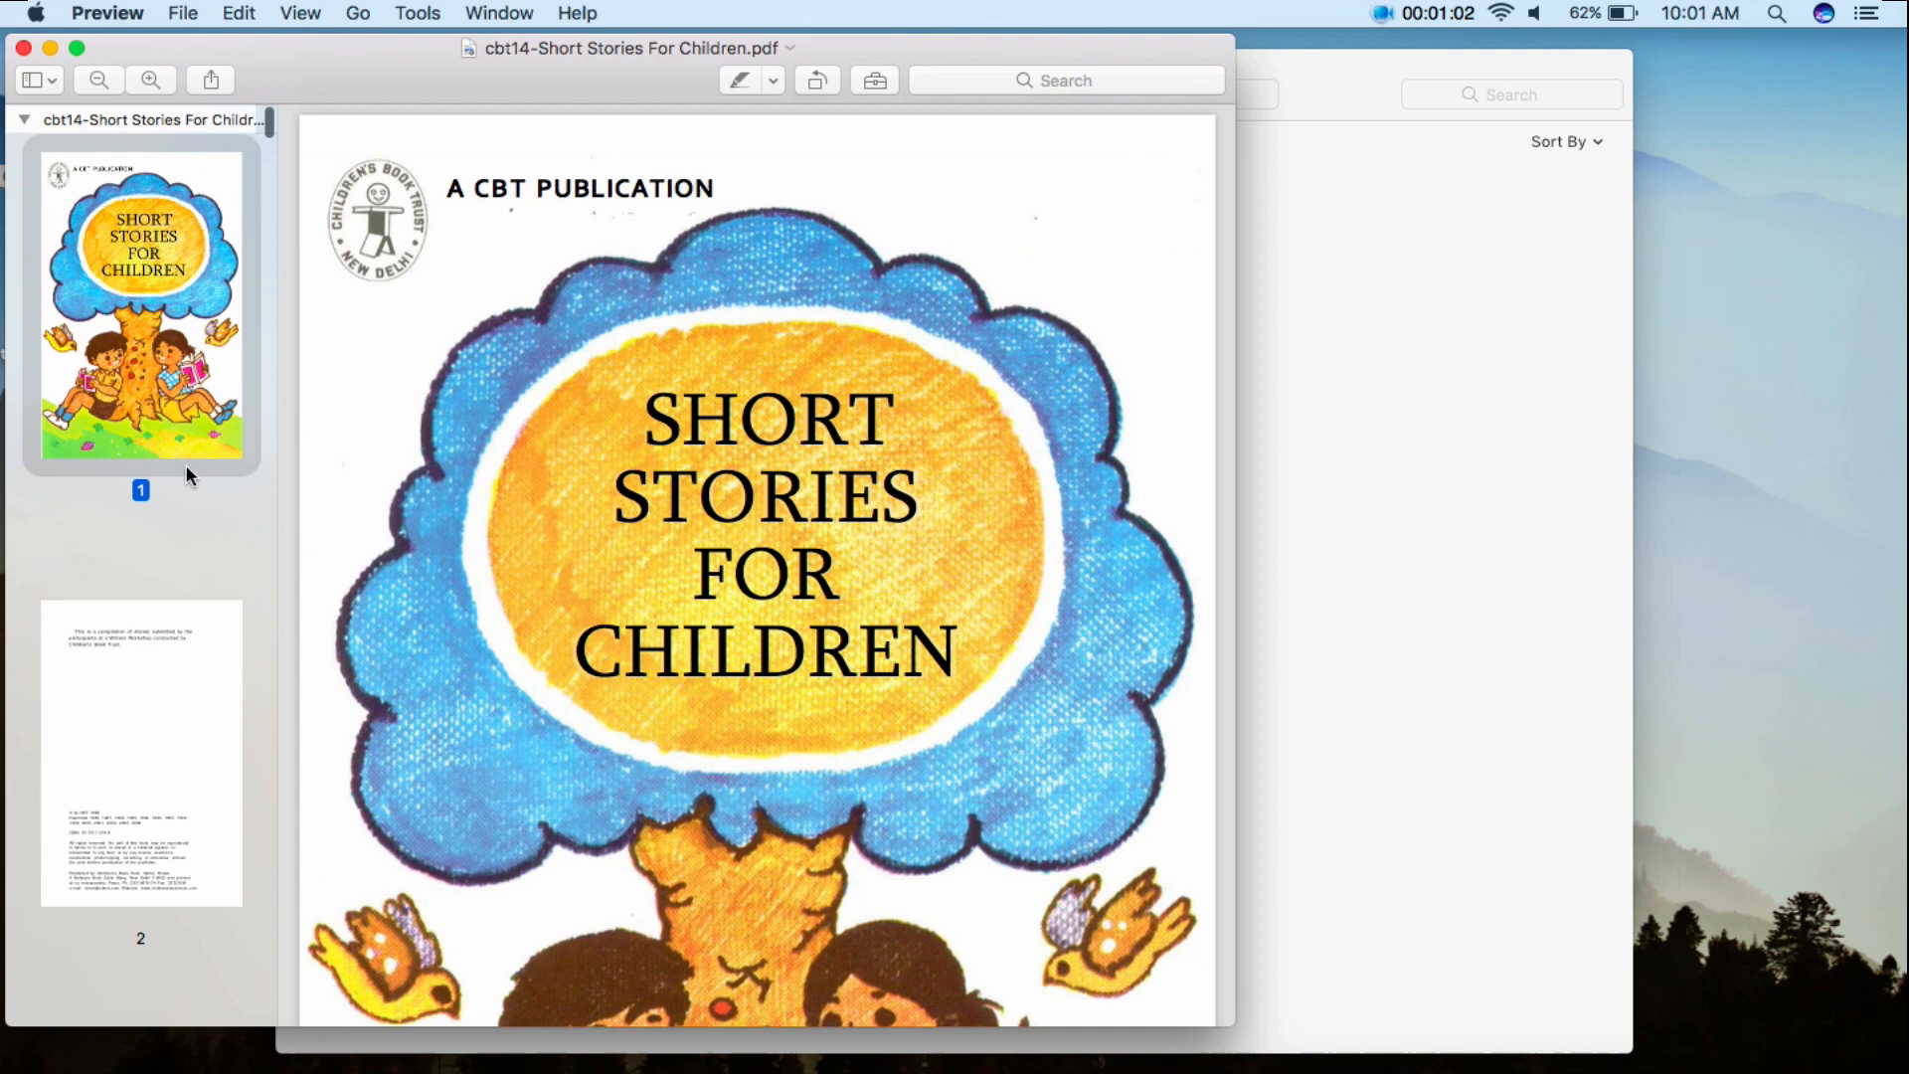
left_click(140, 752)
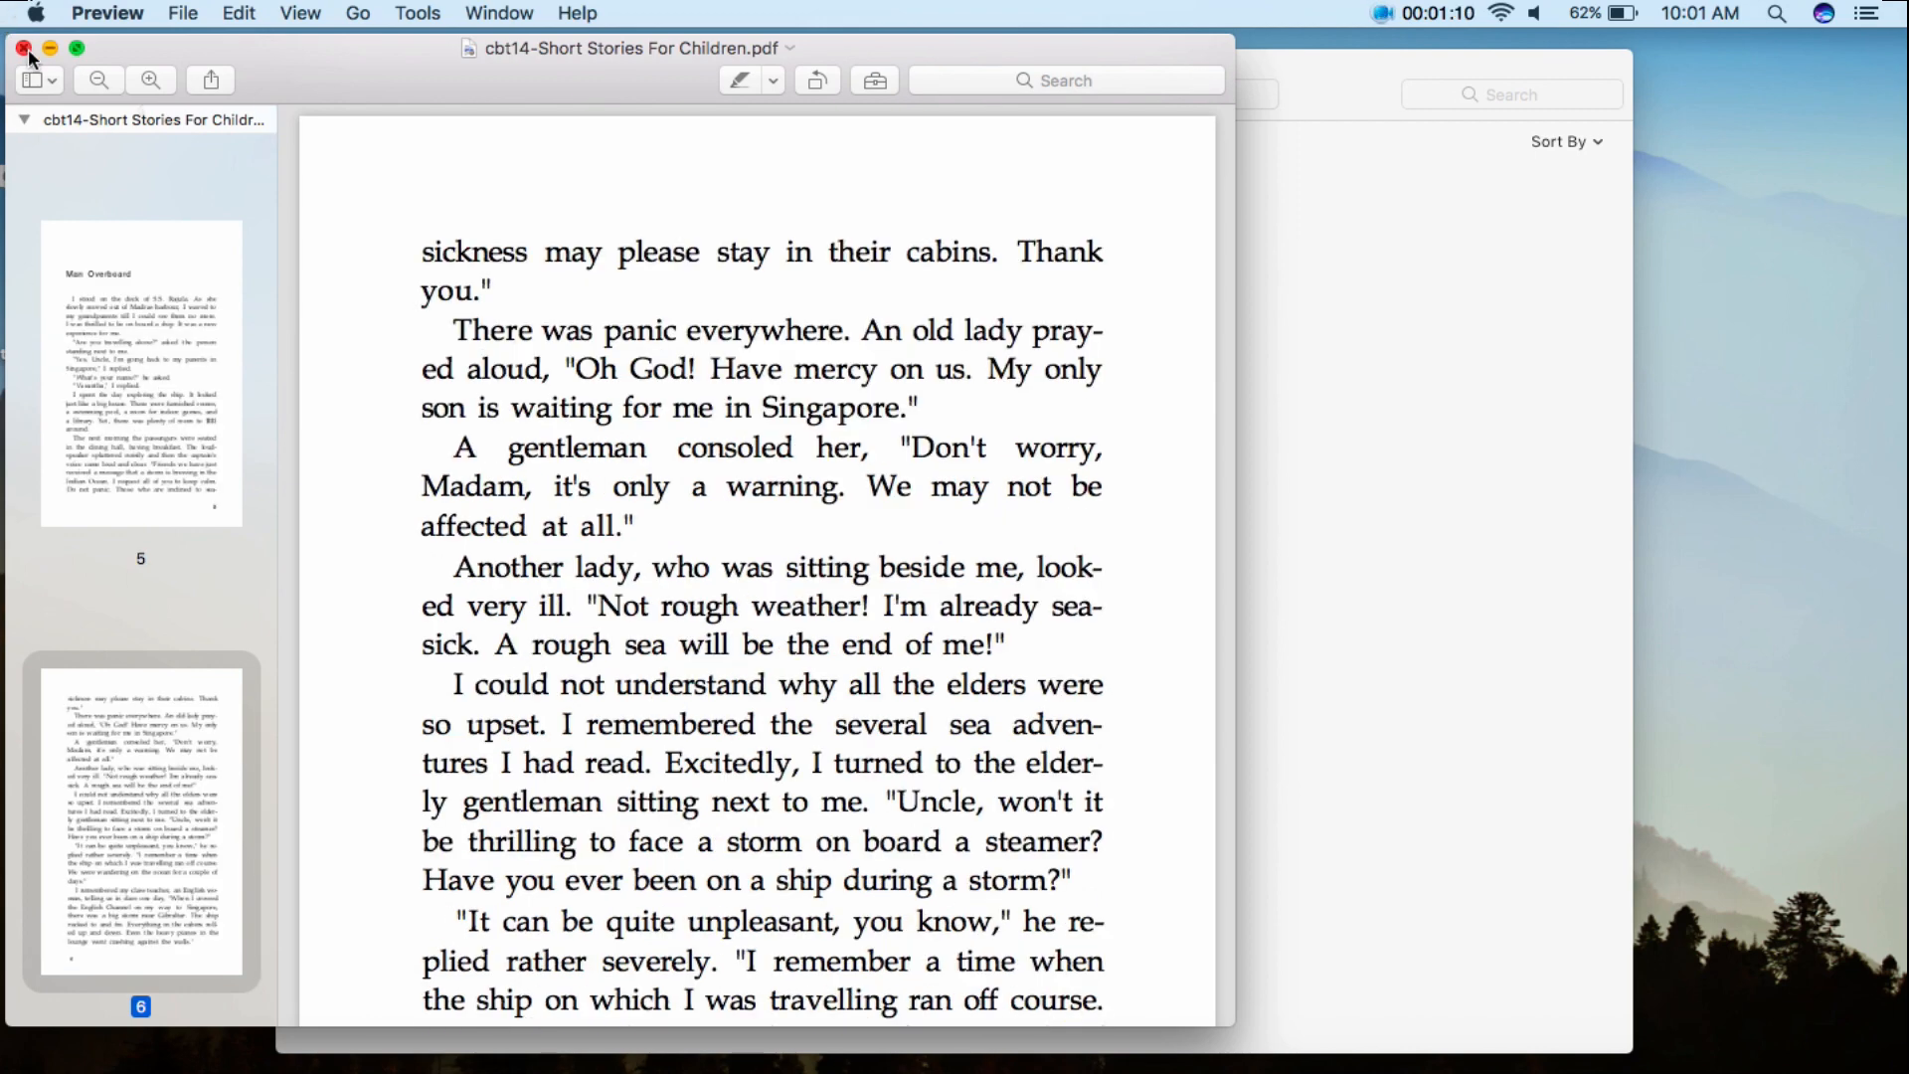
left_click(22, 48)
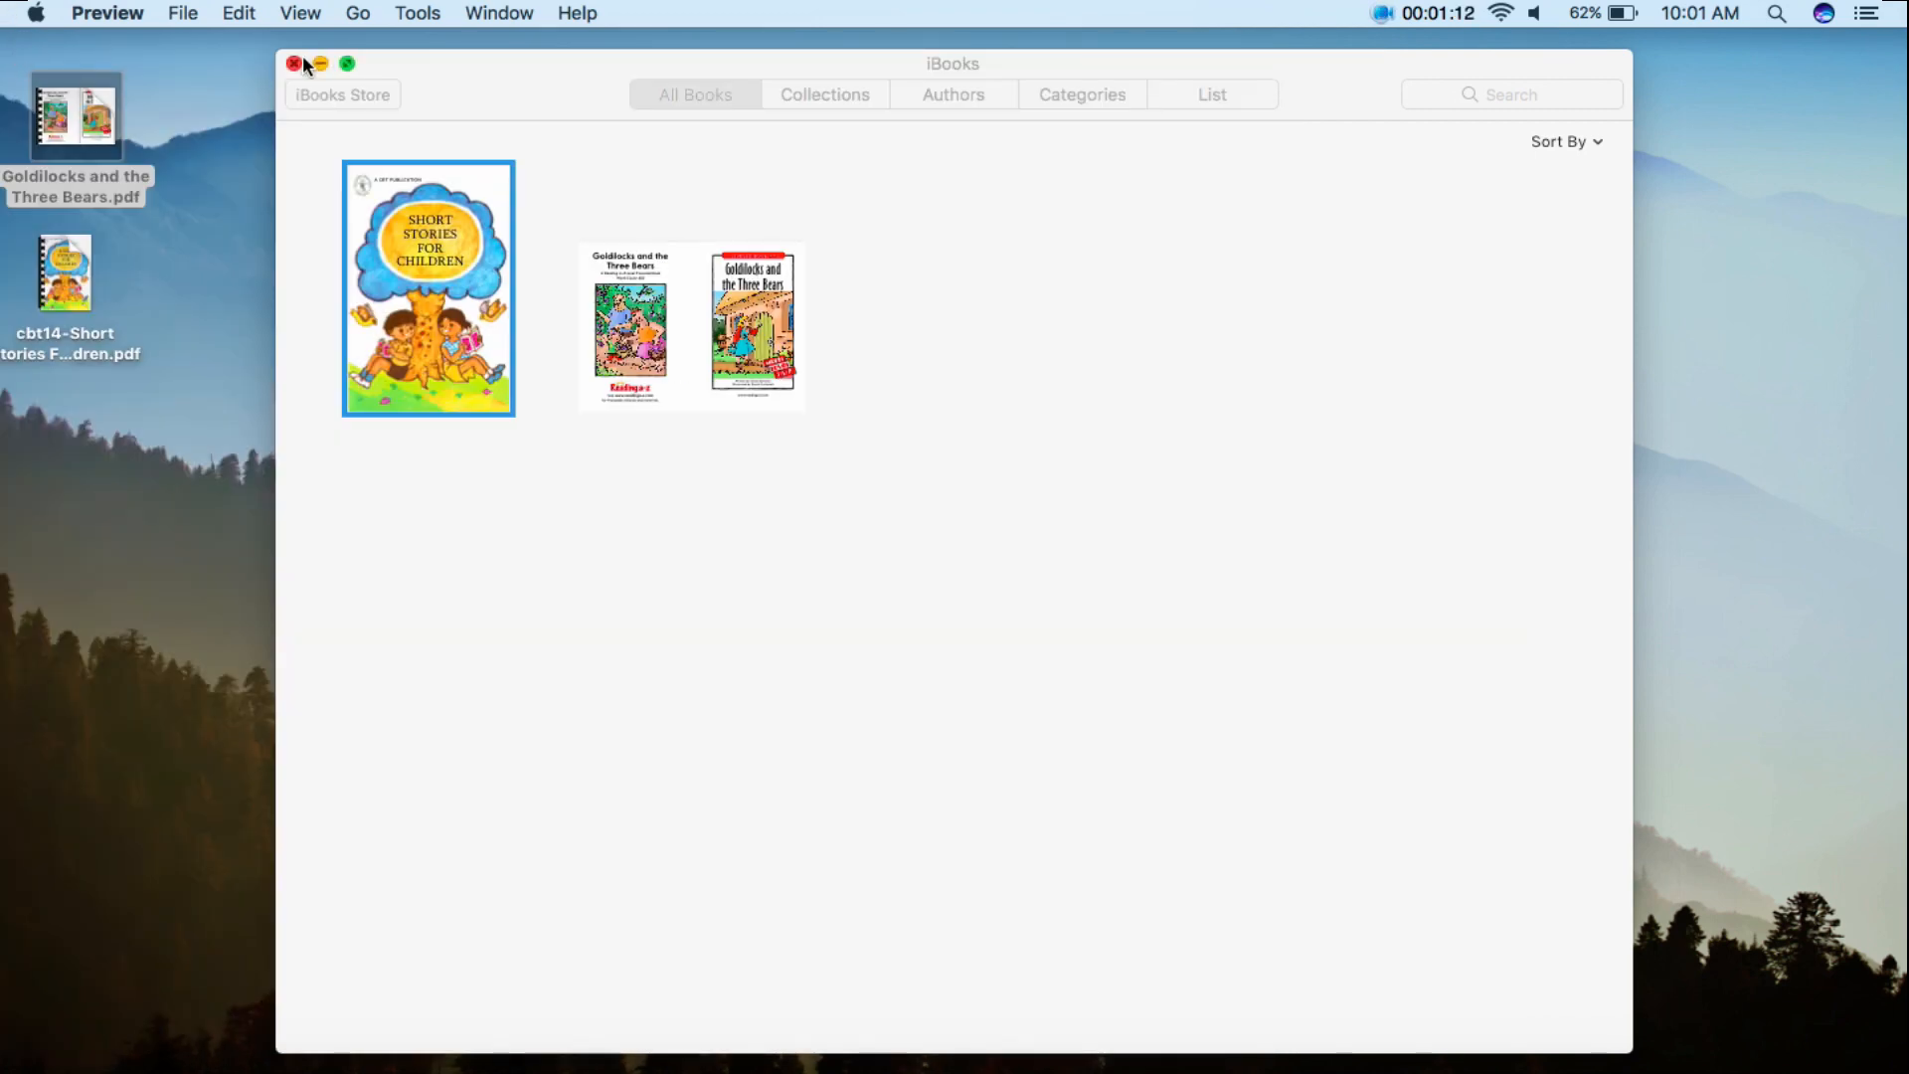